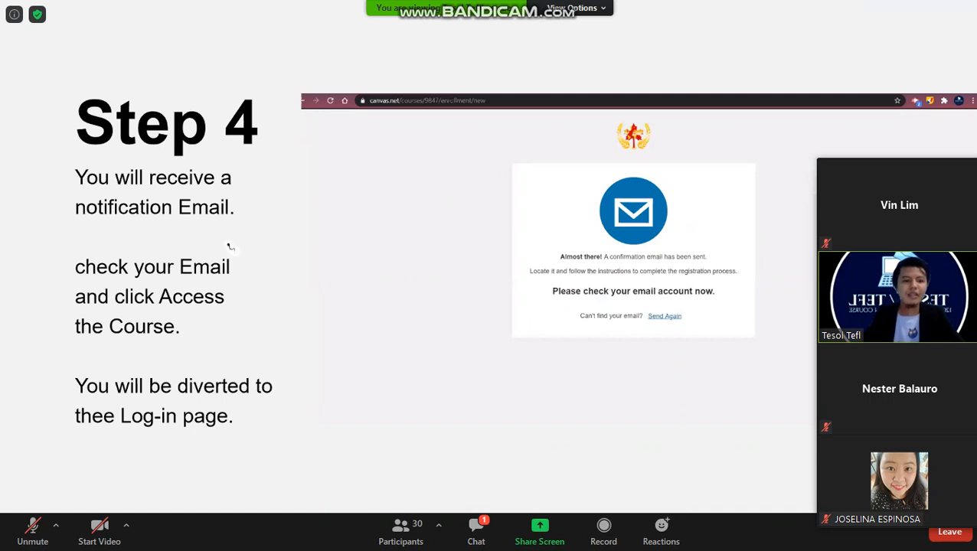
{"action": "mouse_move", "coordinate": [651, 278]}
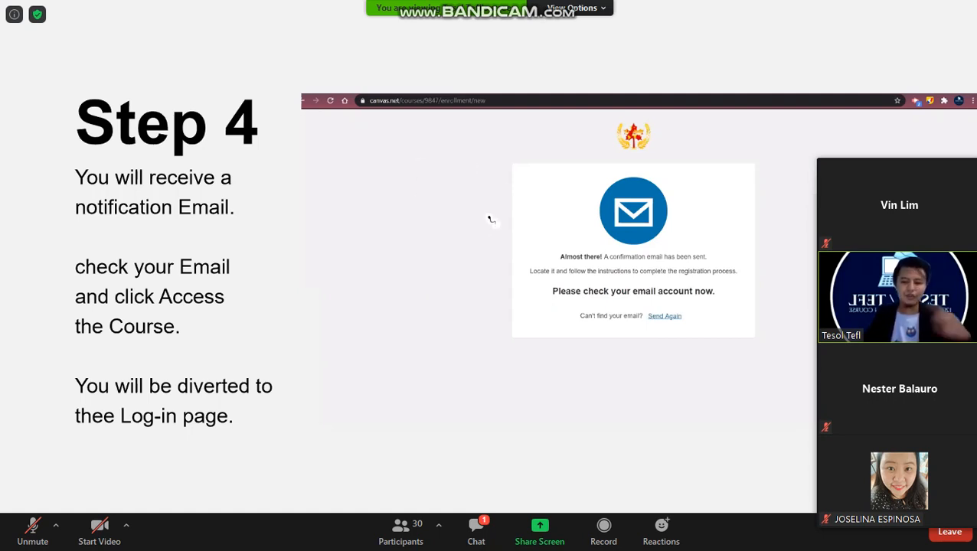
{"action": "mouse_move", "coordinate": [360, 300]}
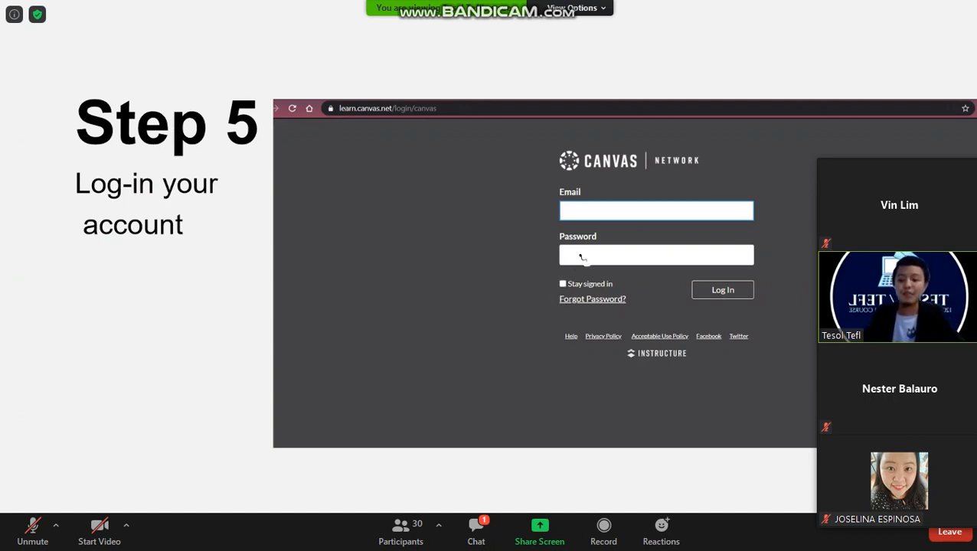
{"action": "mouse_move", "coordinate": [758, 304]}
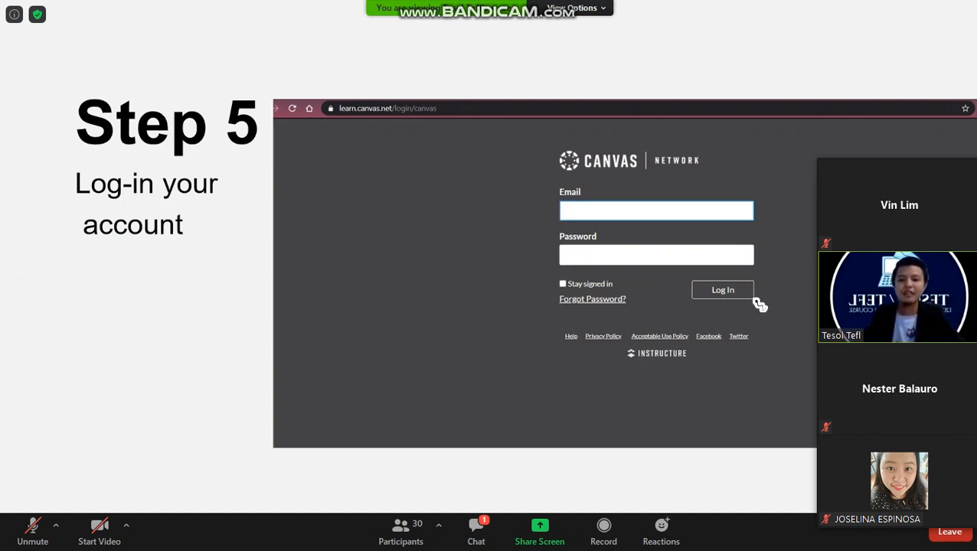
{"action": "mouse_move", "coordinate": [416, 253]}
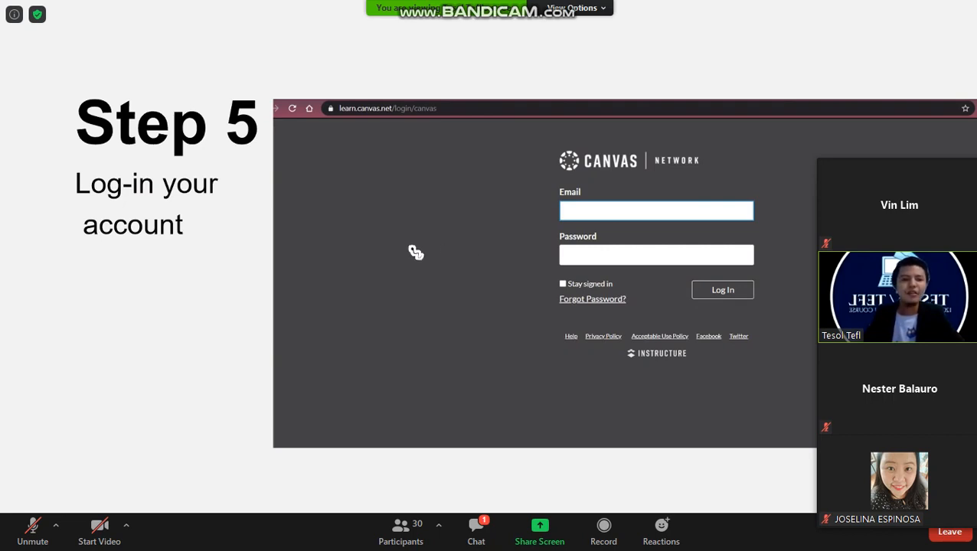
{"action": "mouse_move", "coordinate": [432, 182]}
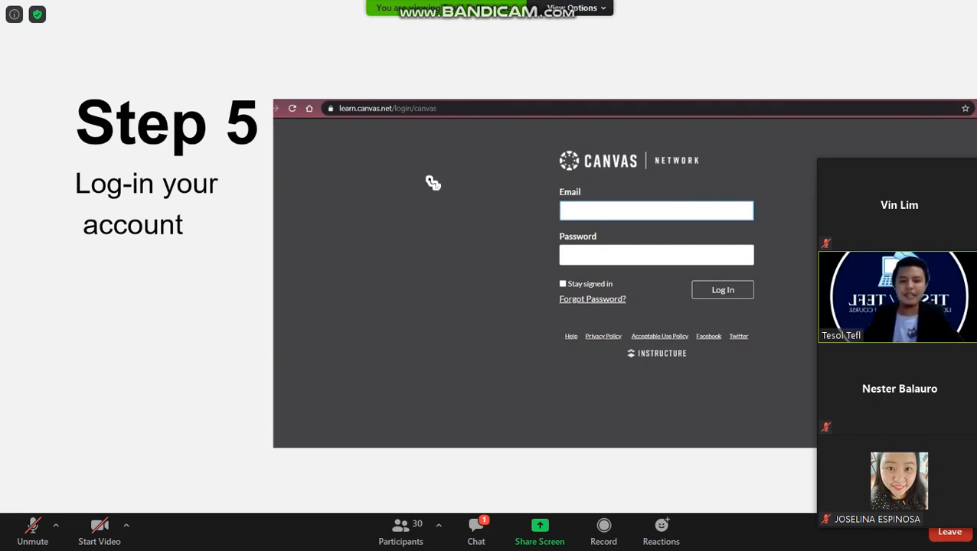
Advance the shared slides to Step 6, 'On your dashboard click Begin Course'
{"action": "left_click", "coordinate": [721, 289]}
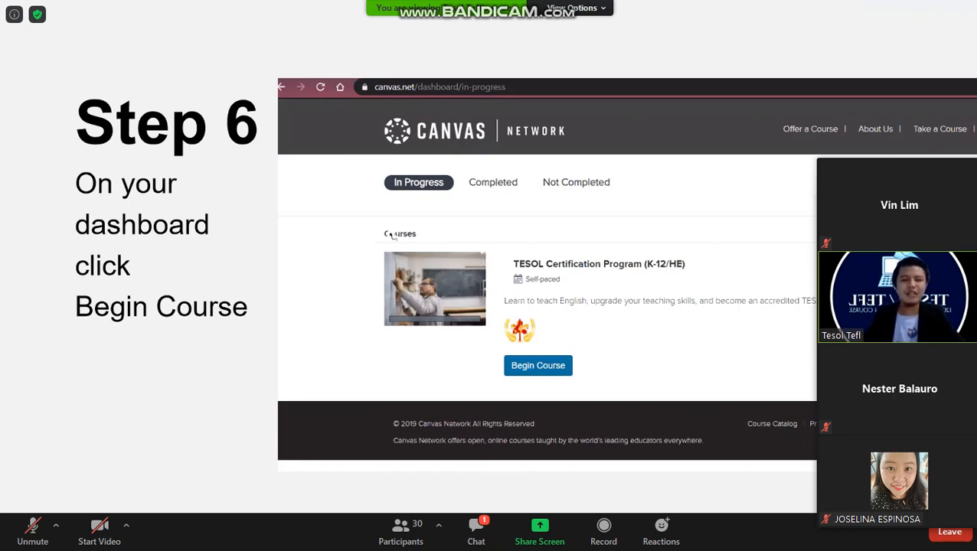
{"action": "mouse_move", "coordinate": [267, 232]}
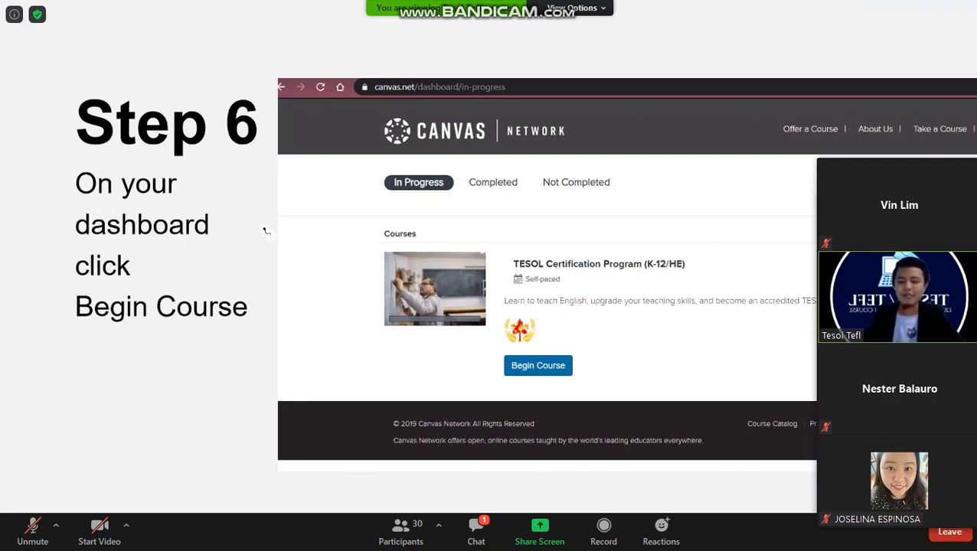
{"action": "mouse_move", "coordinate": [153, 359]}
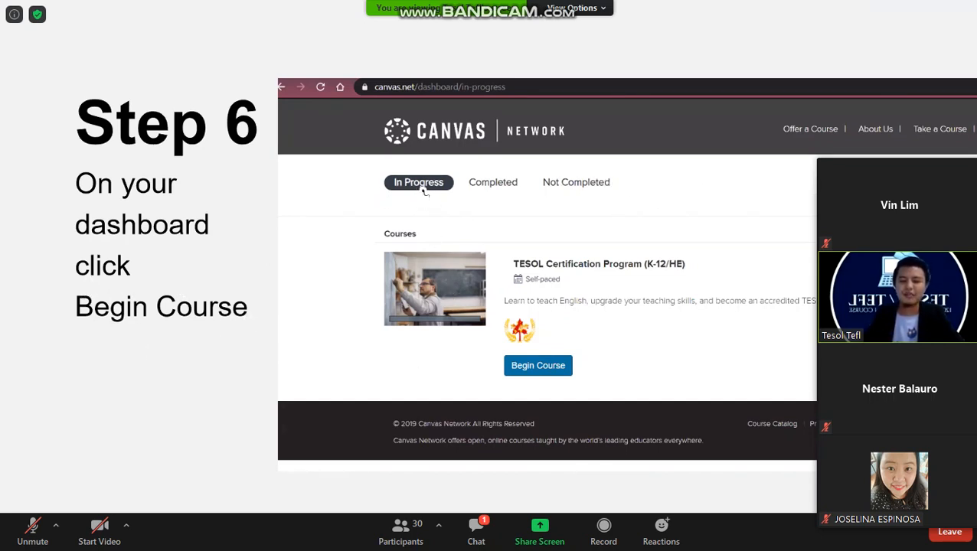
{"action": "mouse_move", "coordinate": [452, 209]}
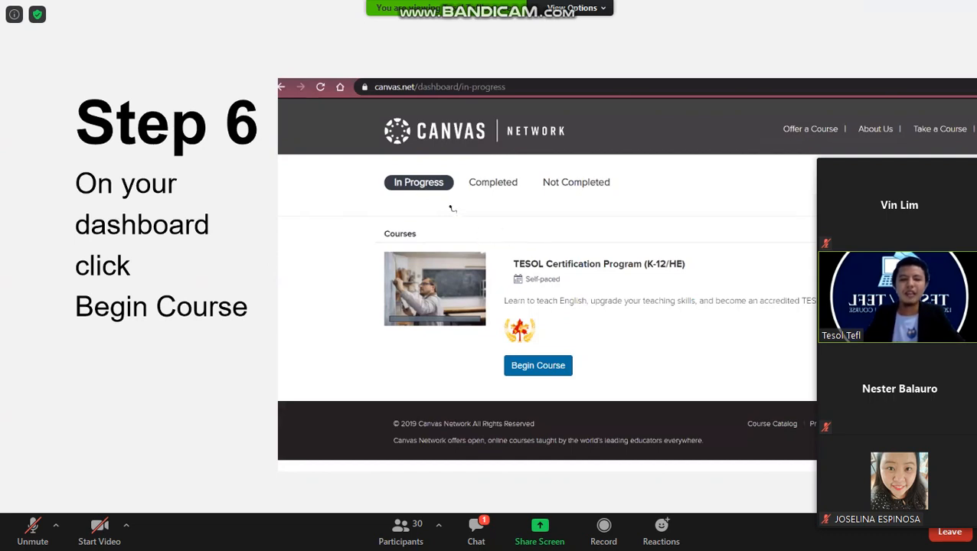
{"action": "mouse_move", "coordinate": [617, 194]}
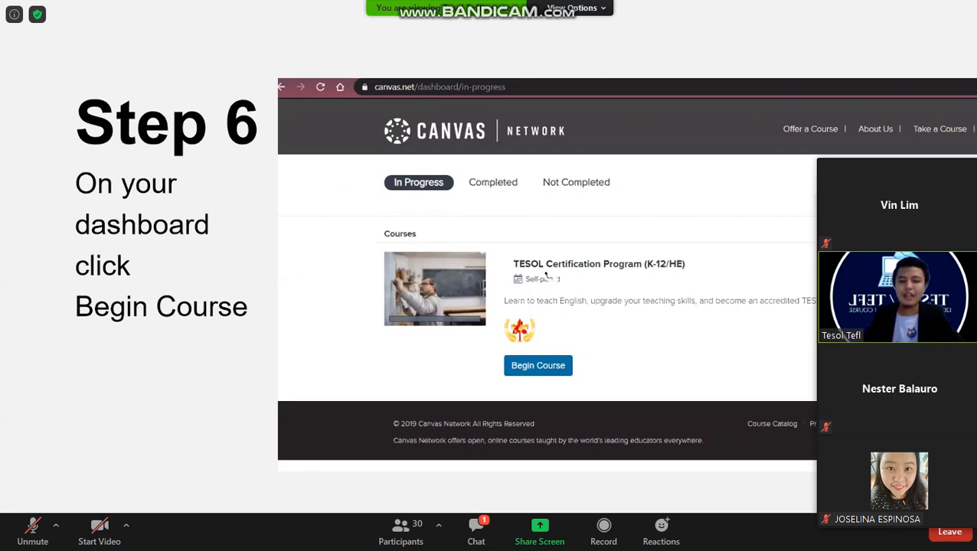
{"action": "mouse_move", "coordinate": [693, 294]}
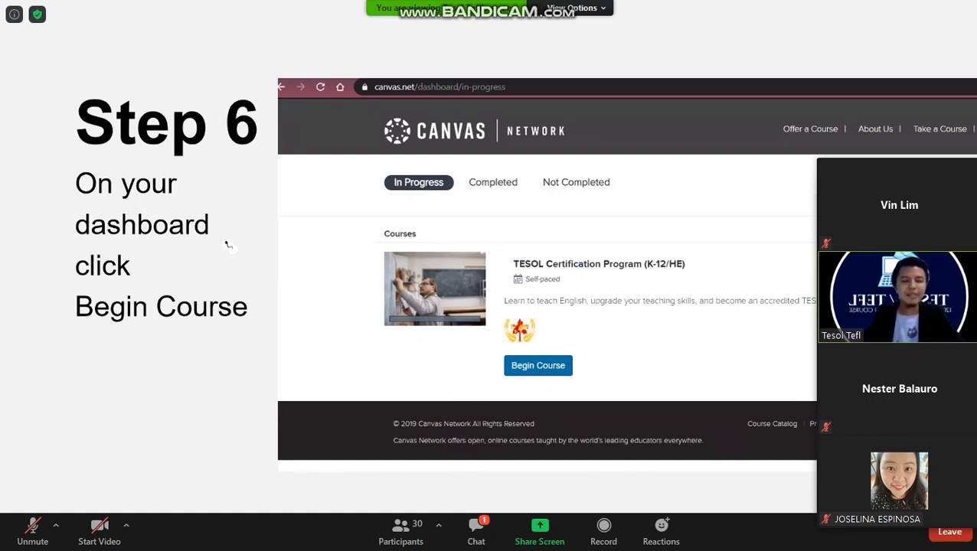
Advance the shared slides to Step 7, 'Congratulations You are now enrolled!'
{"action": "left_click", "coordinate": [538, 365]}
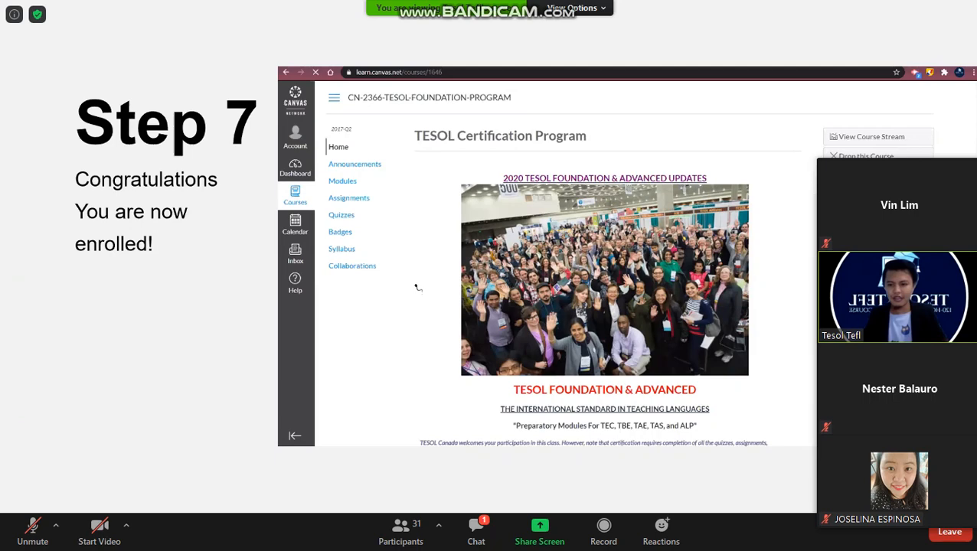
{"action": "mouse_move", "coordinate": [366, 486]}
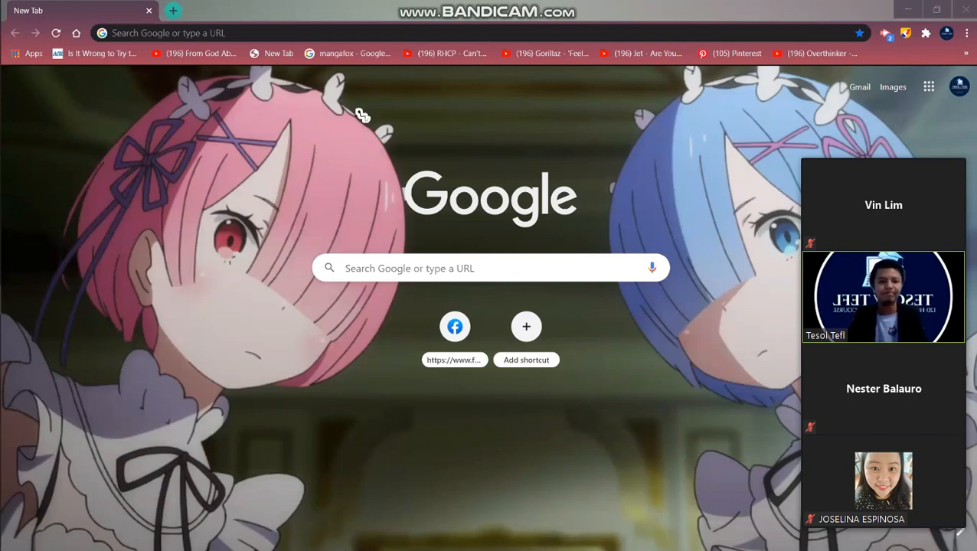
{"action": "left_click", "coordinate": [307, 32]}
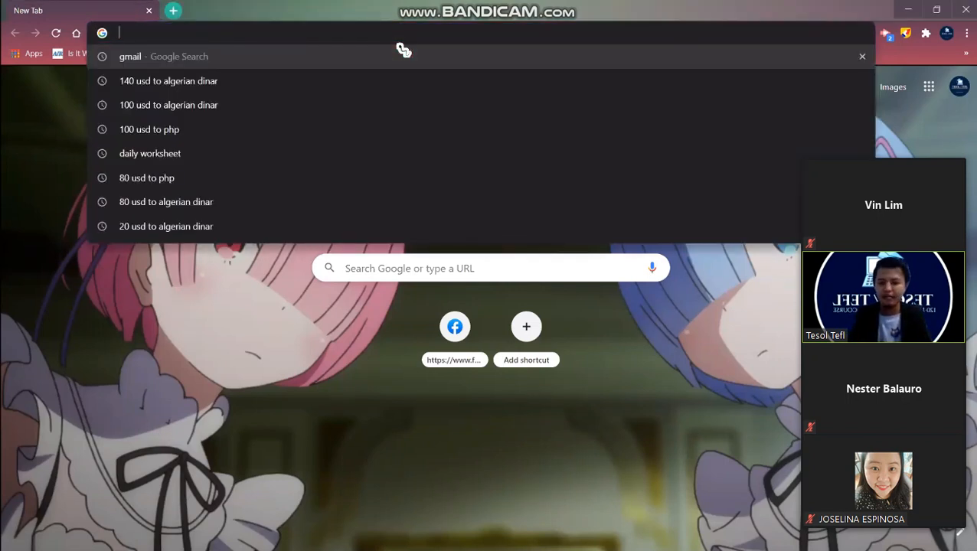
{"action": "mouse_move", "coordinate": [671, 309]}
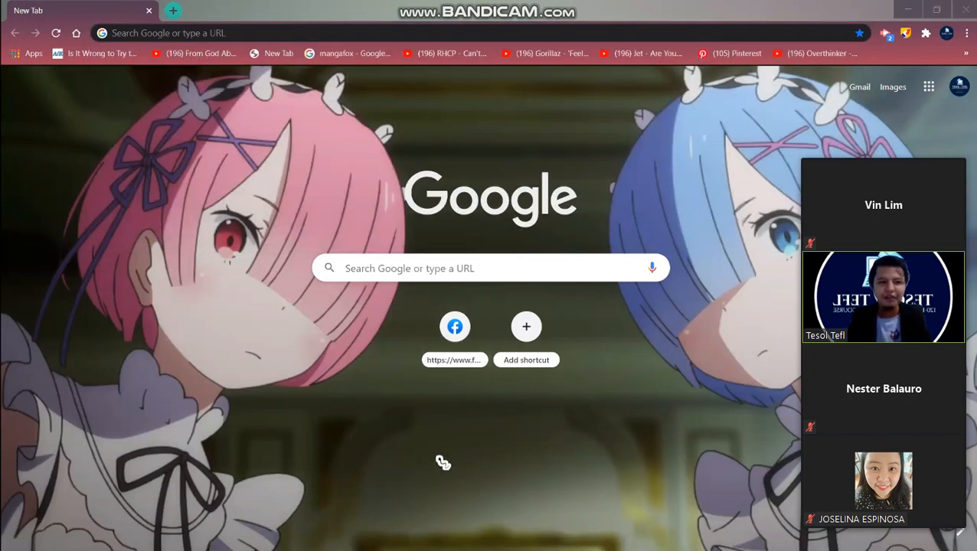
{"action": "mouse_move", "coordinate": [467, 479]}
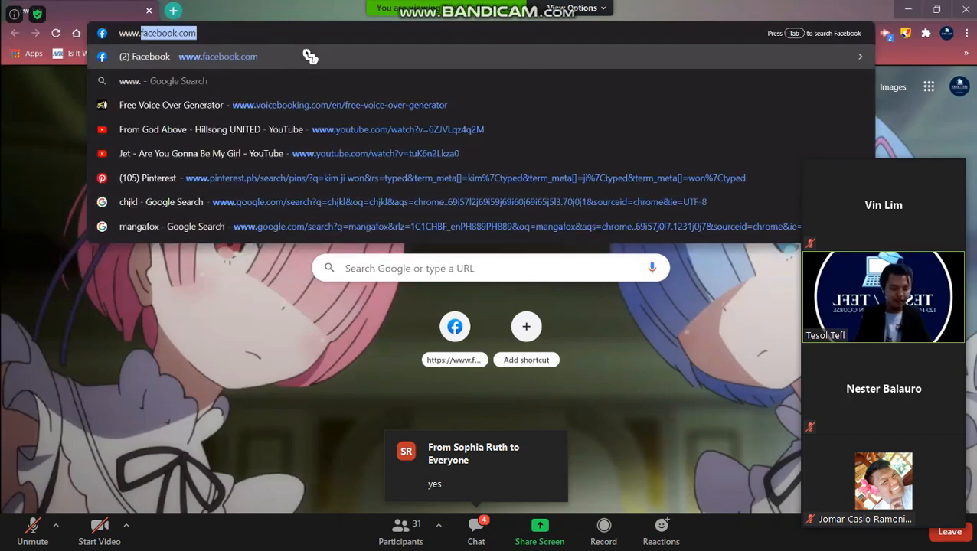
{"action": "type", "text": "www.canvas.net"}
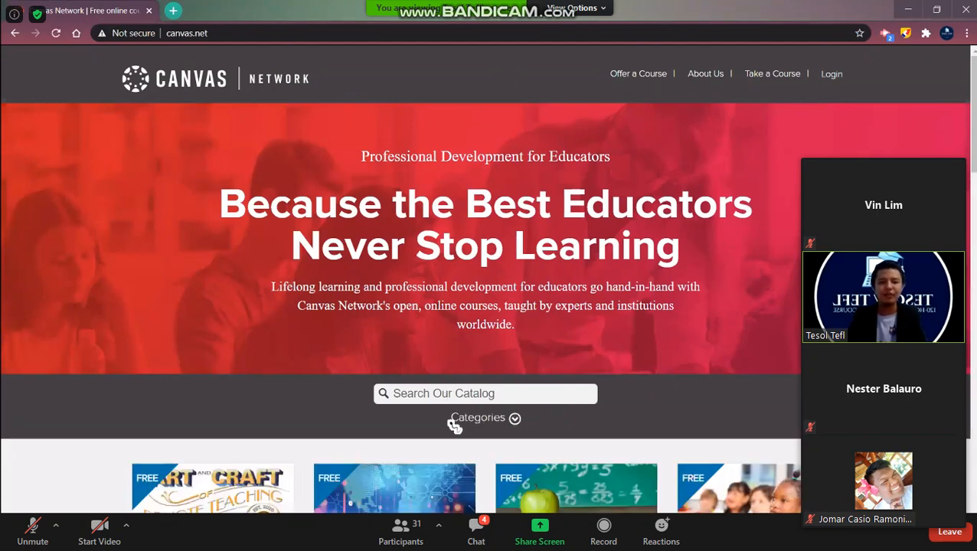
Search the catalog for 'TESOL' and scroll to the TESOL Certification Program (K-12/HE) listing
{"action": "type", "text": "TESOL"}
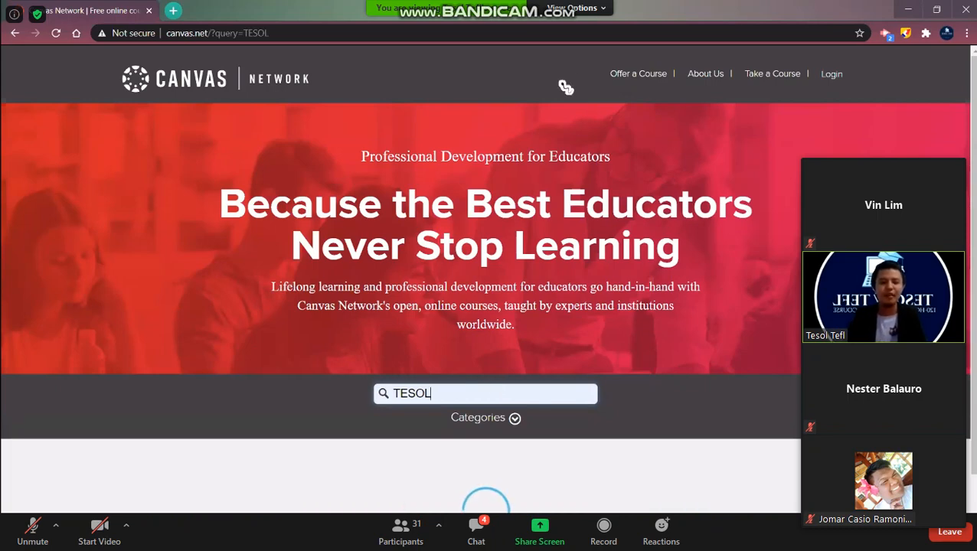
{"action": "scroll", "scroll_direction": "down", "scroll_amount": 3}
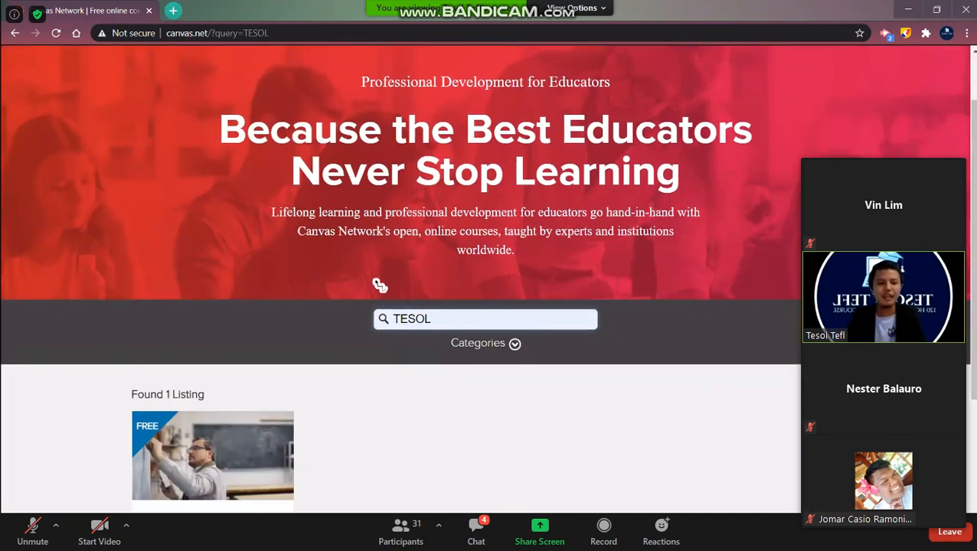
{"action": "scroll", "scroll_direction": "down", "scroll_amount": 3}
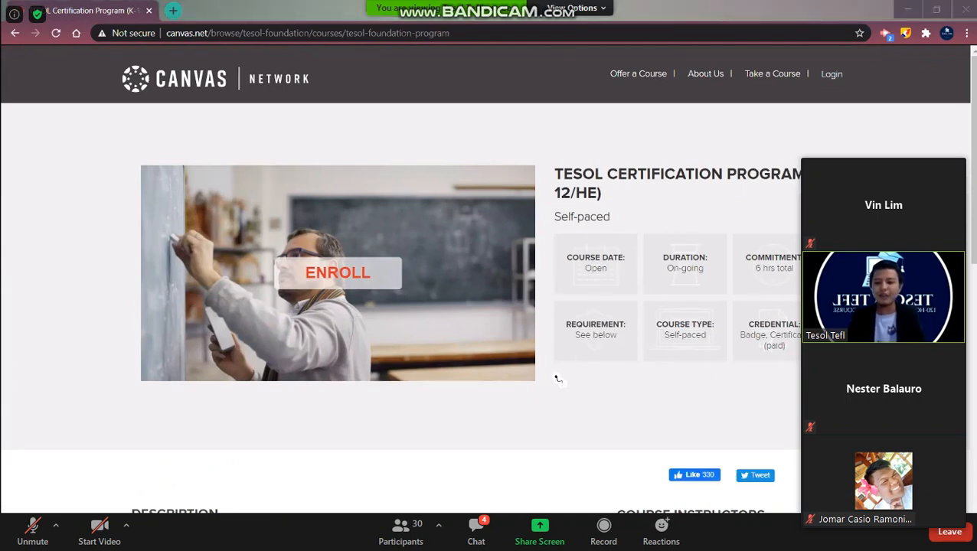
{"action": "scroll", "scroll_direction": "down", "scroll_amount": 3}
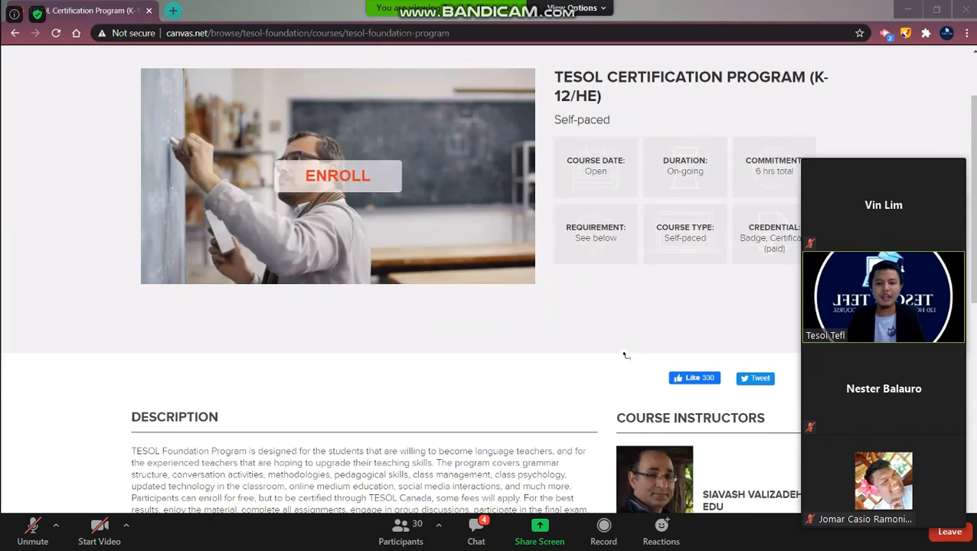
{"action": "scroll", "scroll_direction": "down", "scroll_amount": 3}
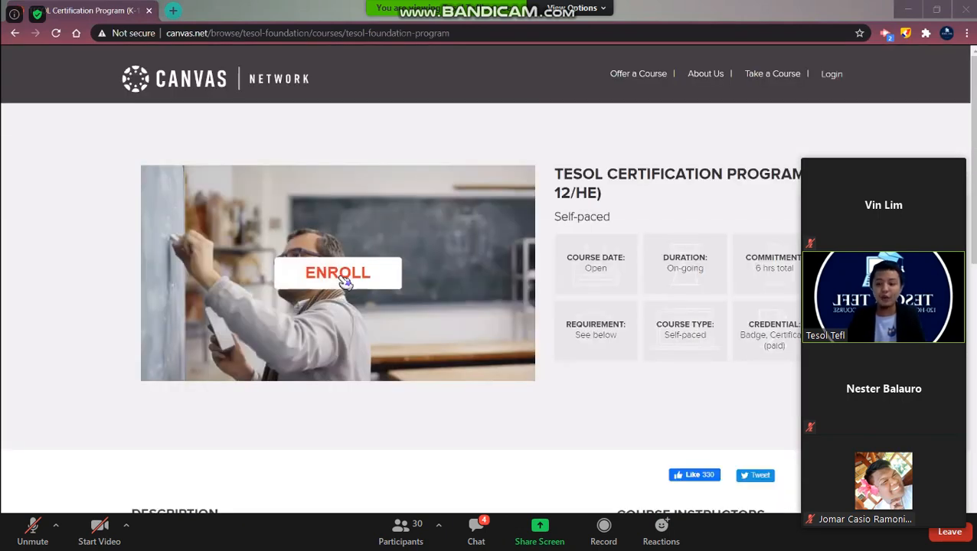
Start enrolling and fill in the name 'Juna Dela Cruz' and the tesol email address
{"action": "left_click", "coordinate": [338, 273]}
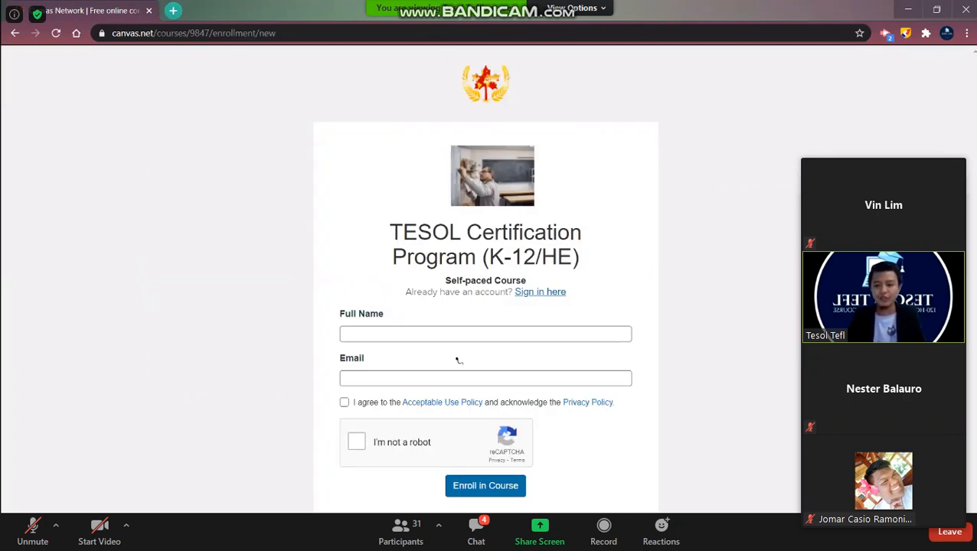
{"action": "left_click", "coordinate": [485, 334]}
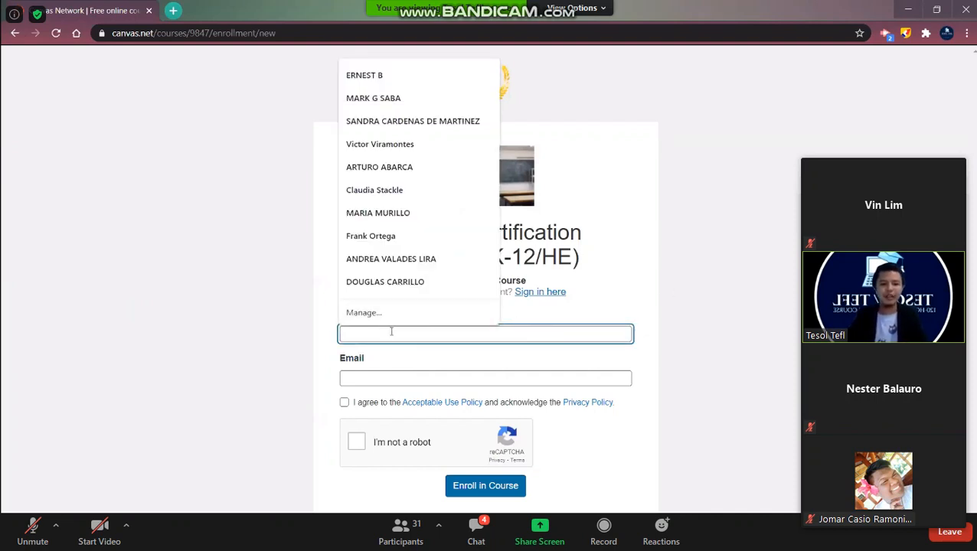
{"action": "type", "text": "Juna"}
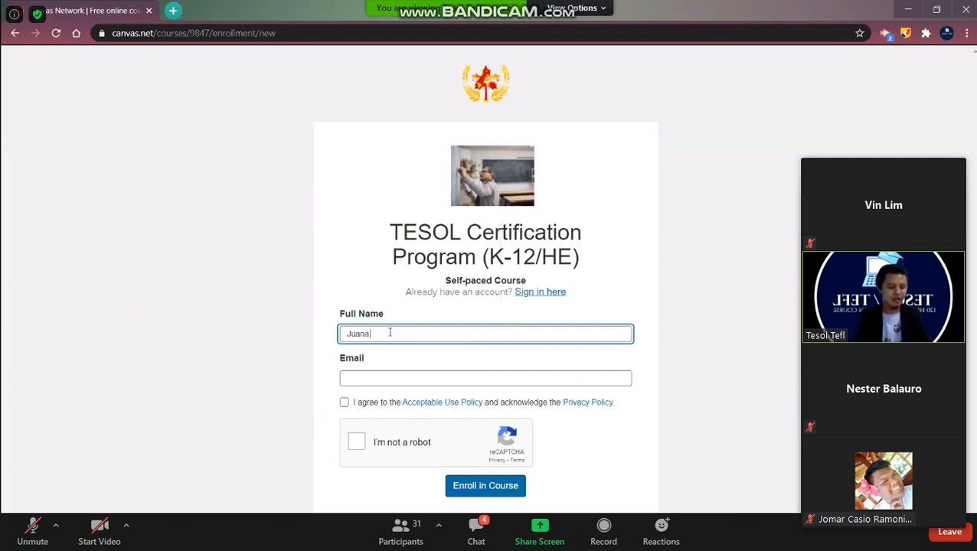
{"action": "type", "text": "Dela"}
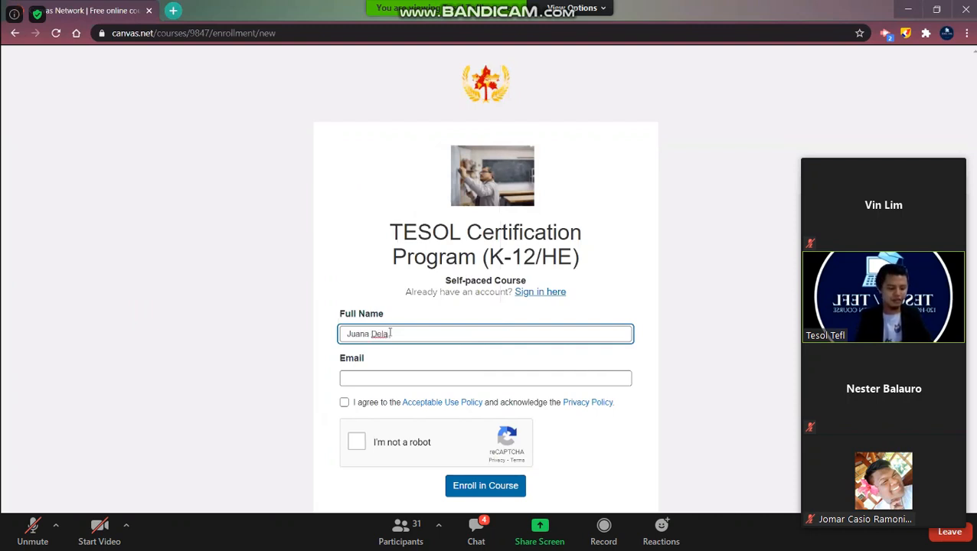
{"action": "type", "text": "Cruz"}
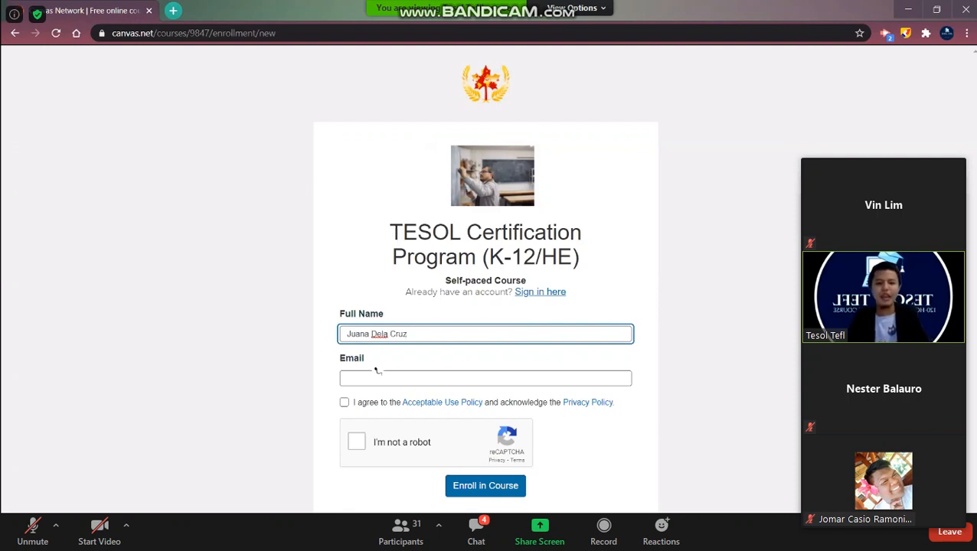
{"action": "left_click", "coordinate": [486, 378]}
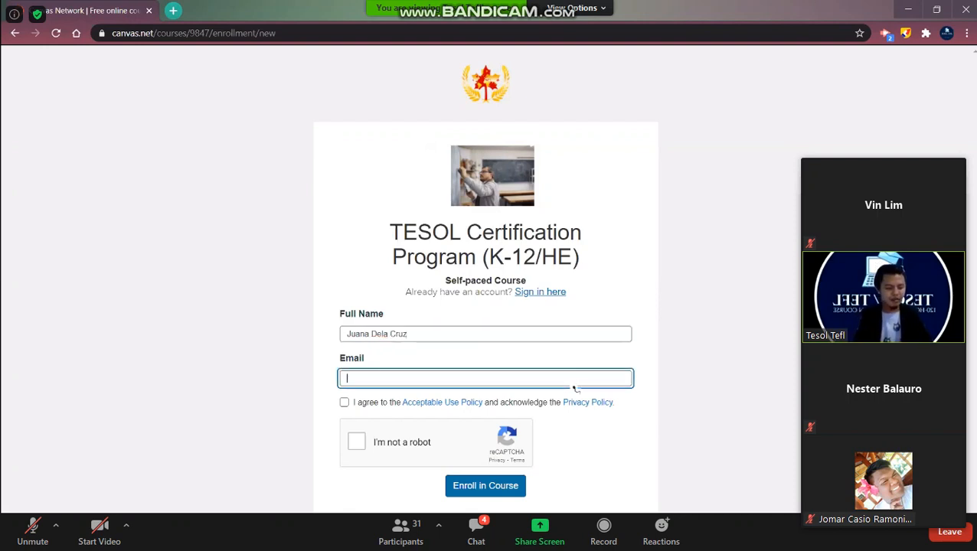
{"action": "type", "text": "tesol"}
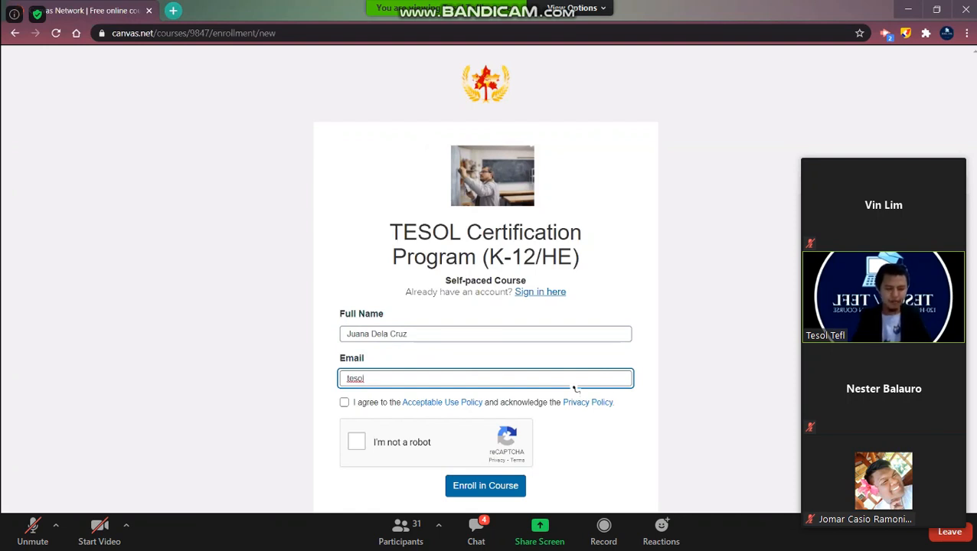
{"action": "type", "text": "("}
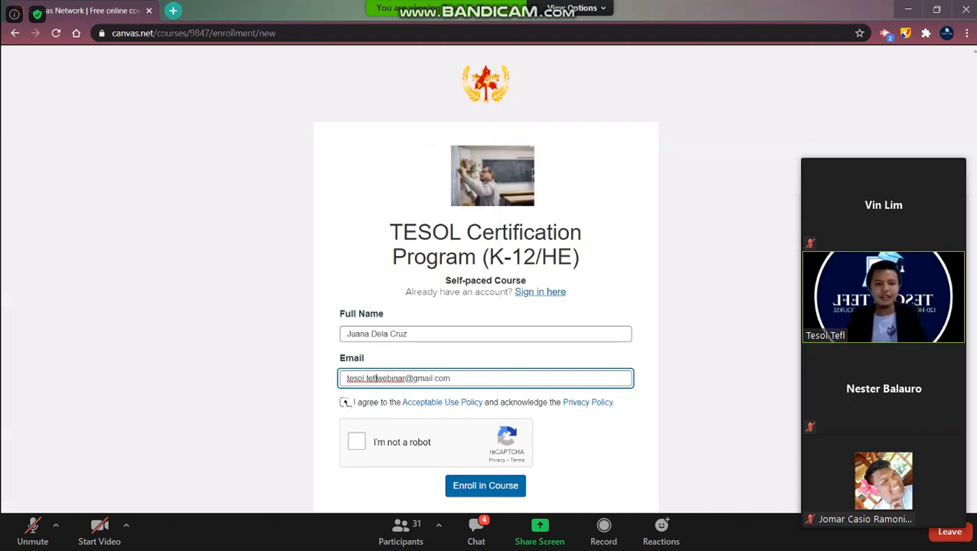
Agree to the policies, pass the palm-tree reCAPTCHA and submit the enrollment form
{"action": "left_click", "coordinate": [344, 402]}
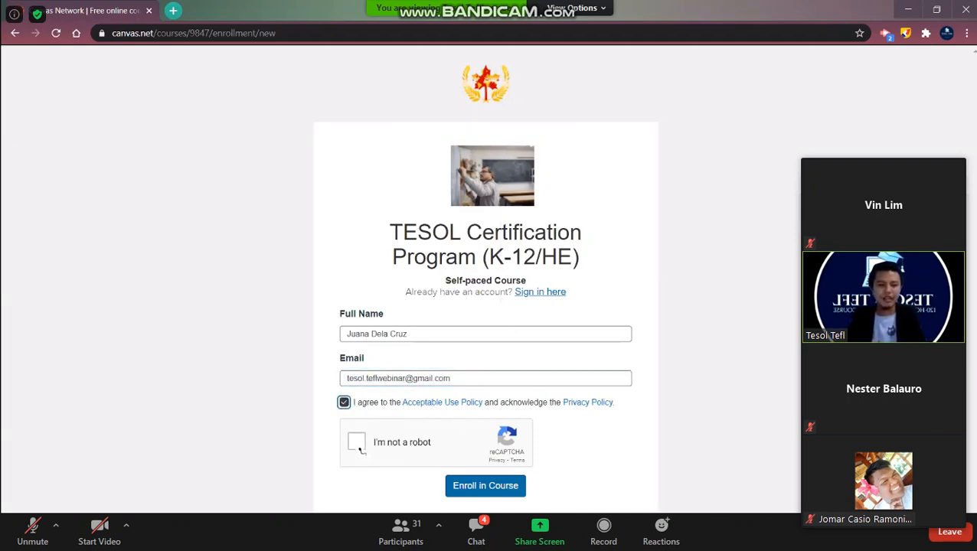
{"action": "left_click", "coordinate": [356, 442]}
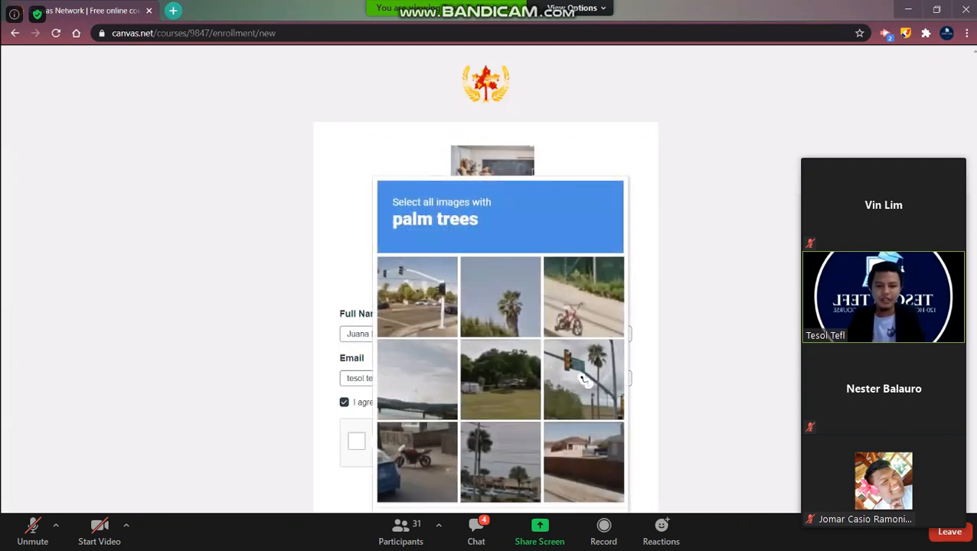
{"action": "left_click", "coordinate": [500, 462]}
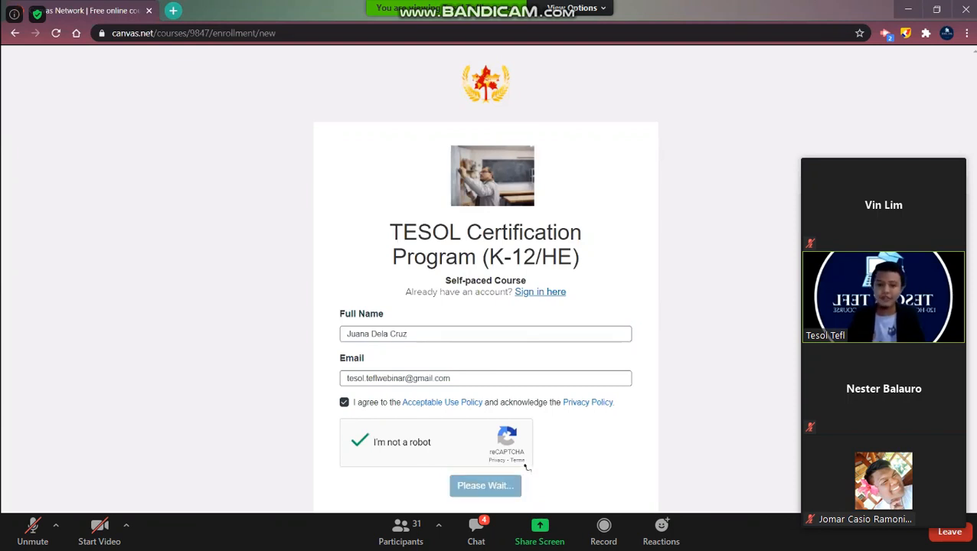
{"action": "left_click", "coordinate": [486, 486]}
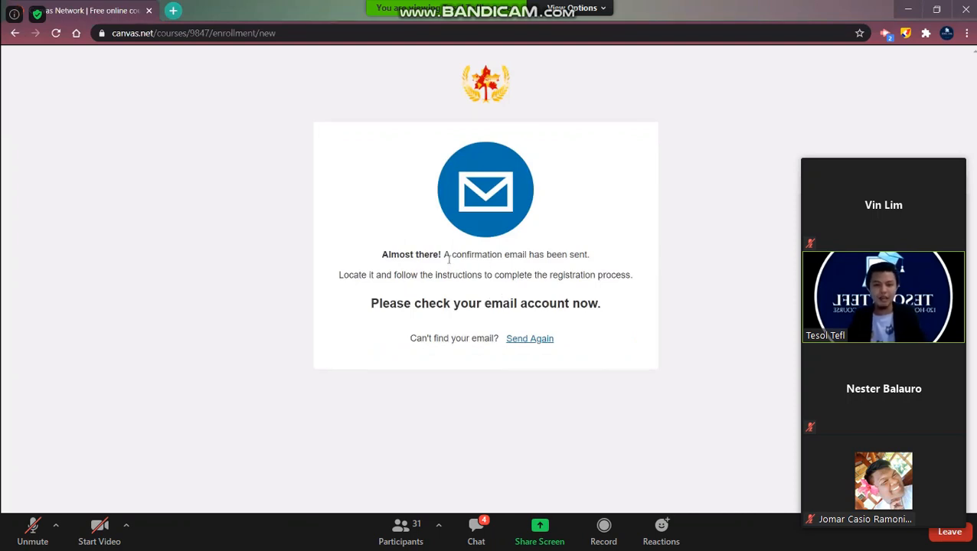
In Gmail, open the 'Please confirm your e-mail address' message and follow its registration link
{"action": "left_click", "coordinate": [172, 10]}
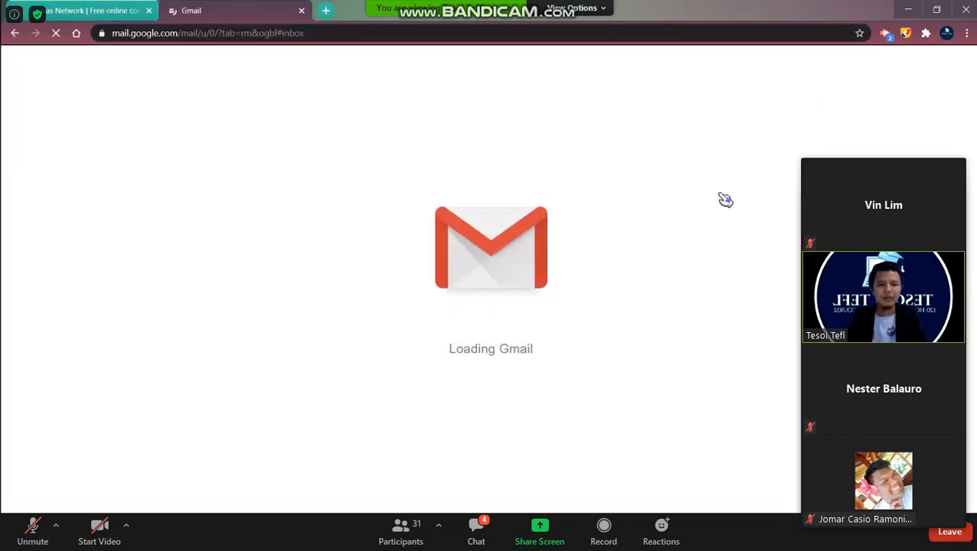
{"action": "mouse_move", "coordinate": [347, 183]}
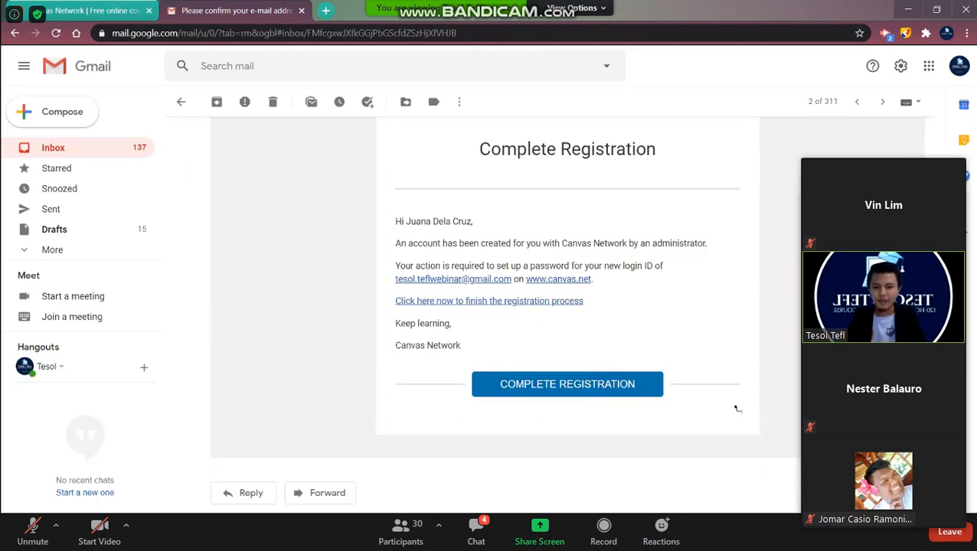
{"action": "left_click", "coordinate": [567, 384]}
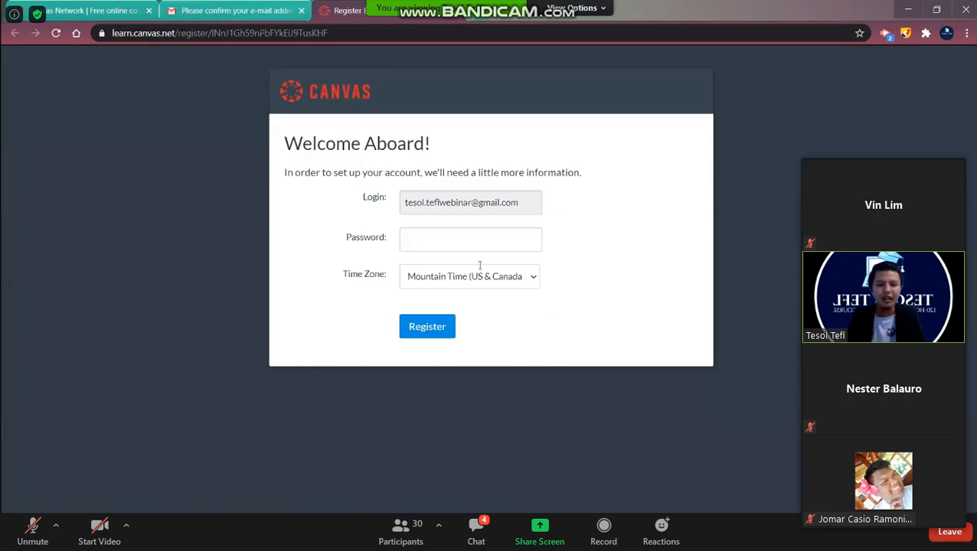
Enter a password, choose the Philippines (+08:00) time zone and register the account
{"action": "left_click", "coordinate": [470, 239]}
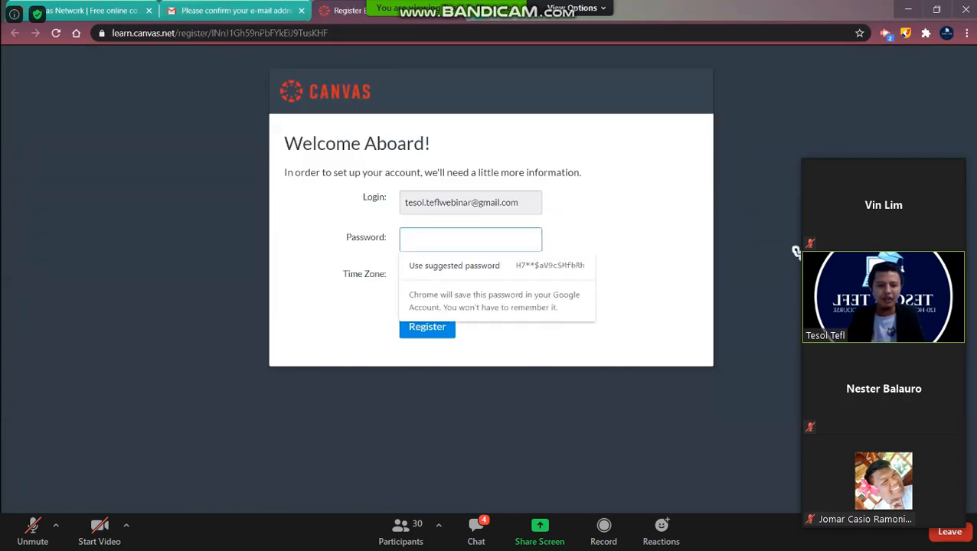
{"action": "type", "text": "••"}
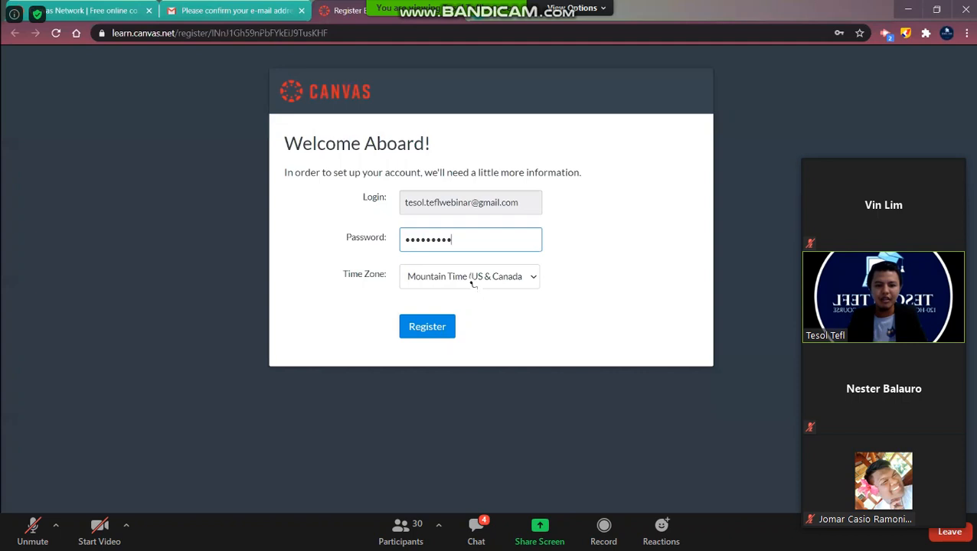
{"action": "left_click", "coordinate": [469, 277]}
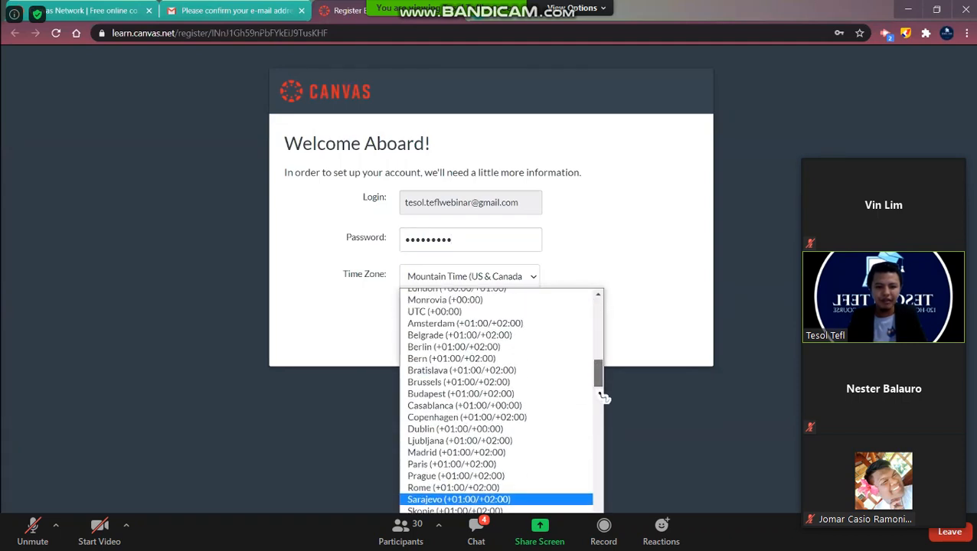
{"action": "scroll", "scroll_direction": "down", "scroll_amount": 3}
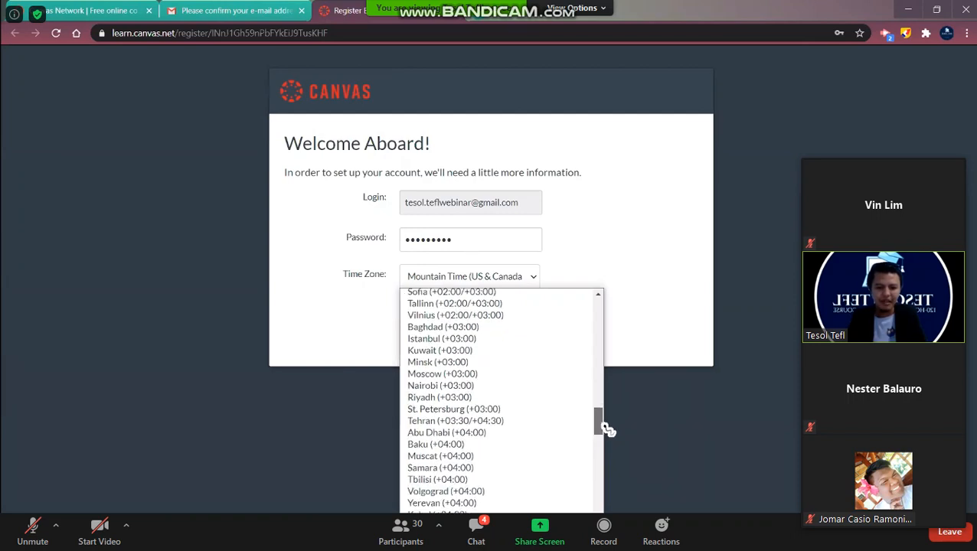
{"action": "scroll", "scroll_direction": "down", "scroll_amount": 3}
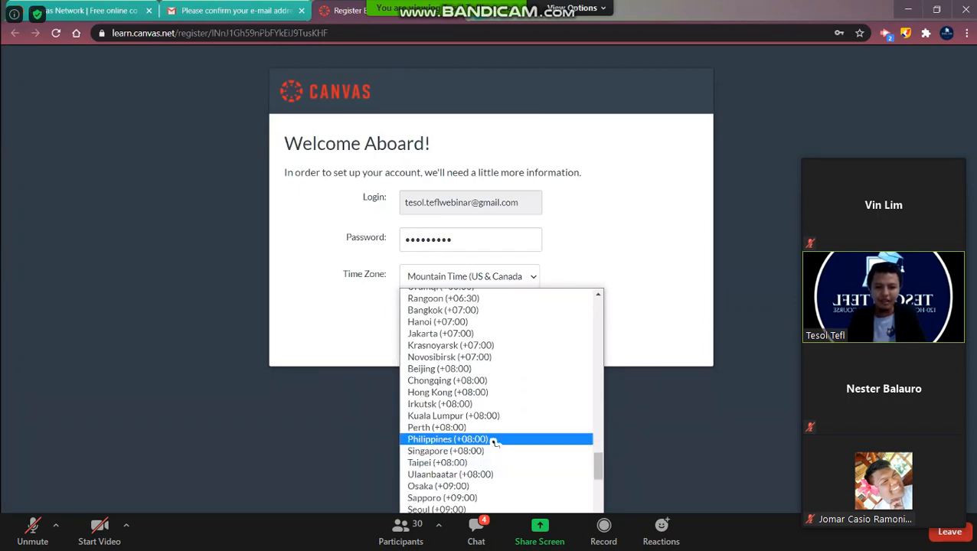
{"action": "left_click", "coordinate": [447, 438]}
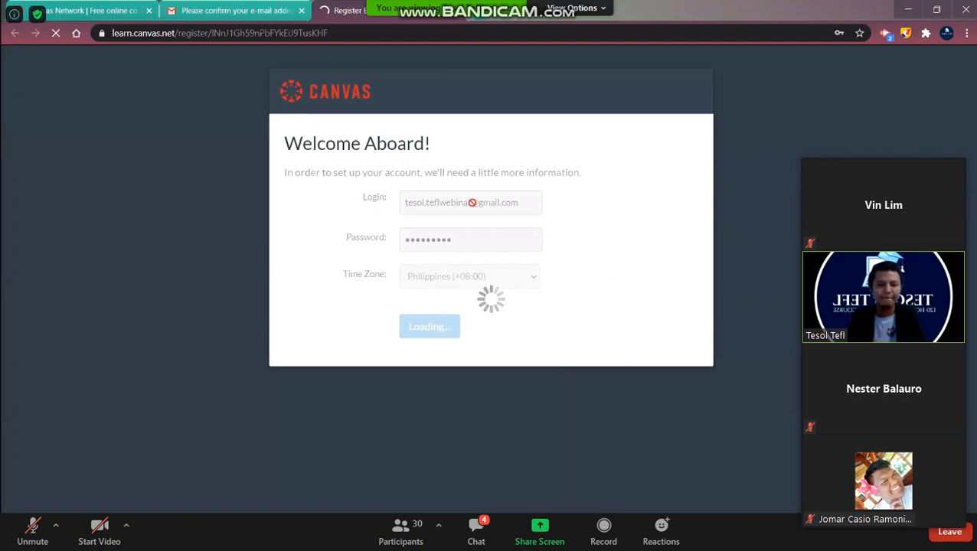
{"action": "left_click", "coordinate": [429, 326]}
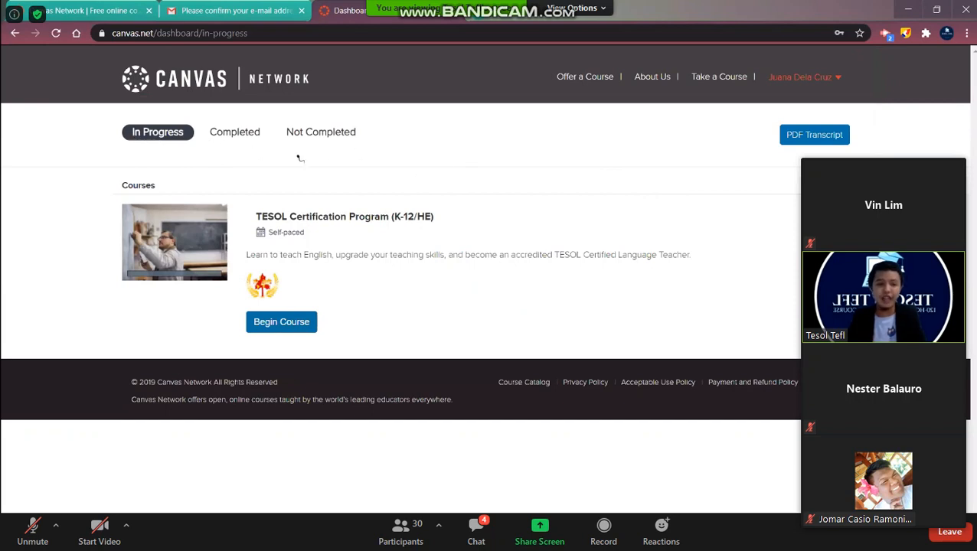
{"action": "mouse_move", "coordinate": [330, 371]}
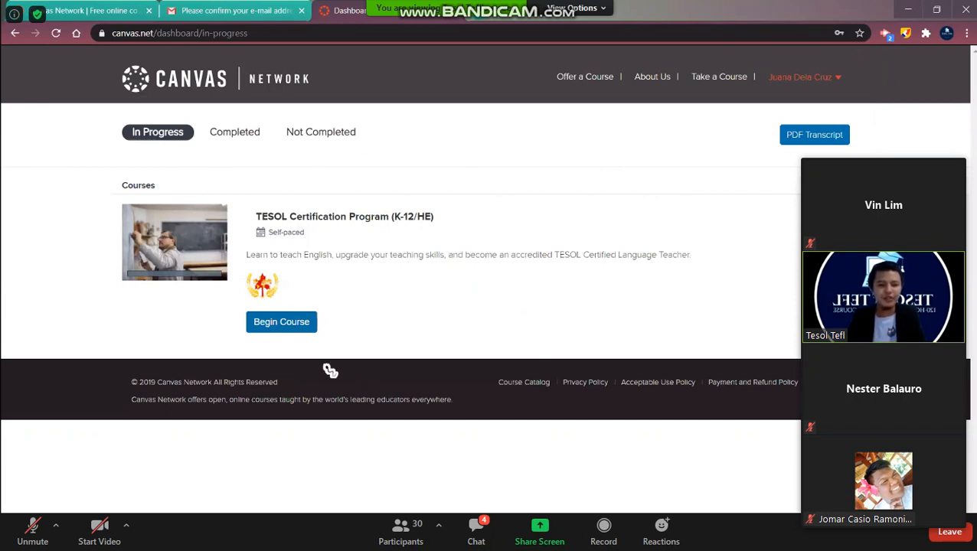
Begin the TESOL Certification Program course and scroll through its Home page overview and core modules
{"action": "left_click", "coordinate": [281, 322]}
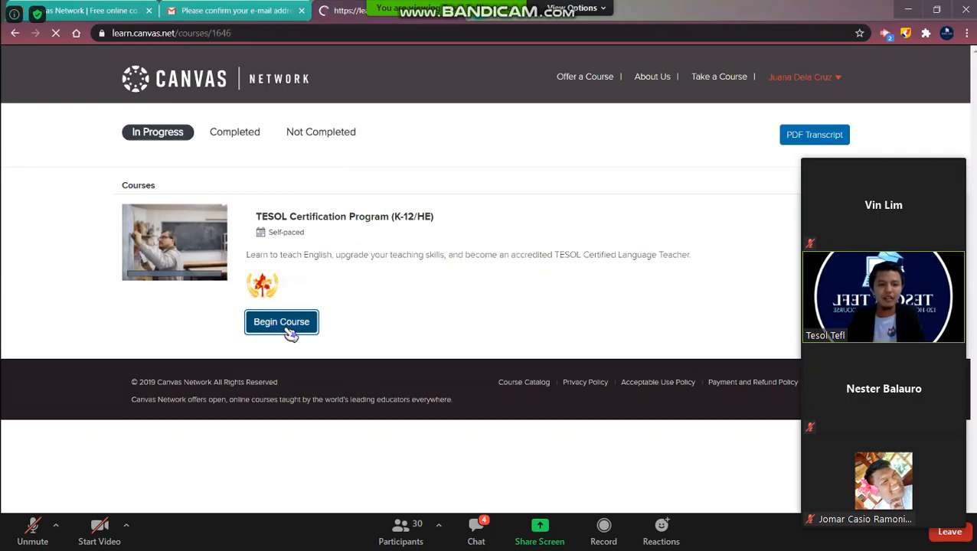
{"action": "left_click", "coordinate": [281, 322]}
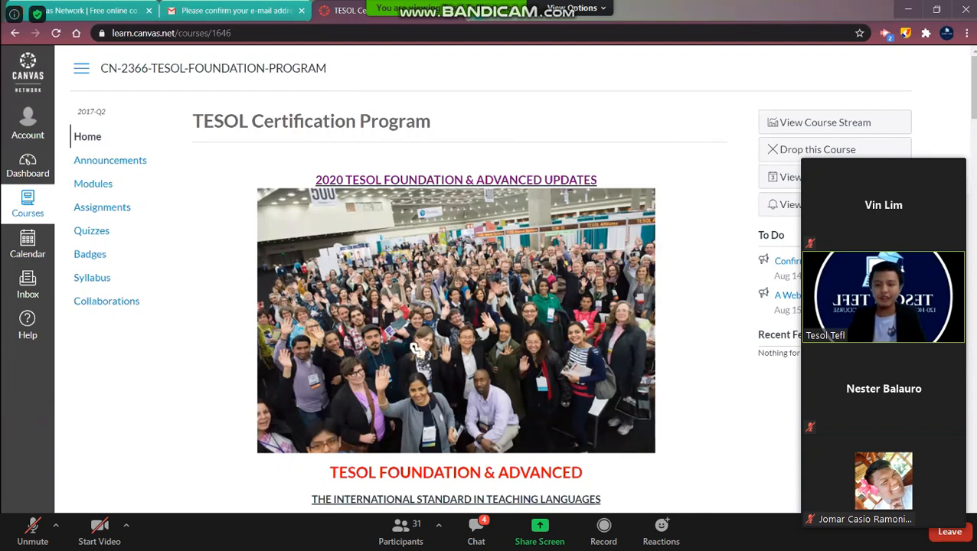
{"action": "mouse_move", "coordinate": [702, 367]}
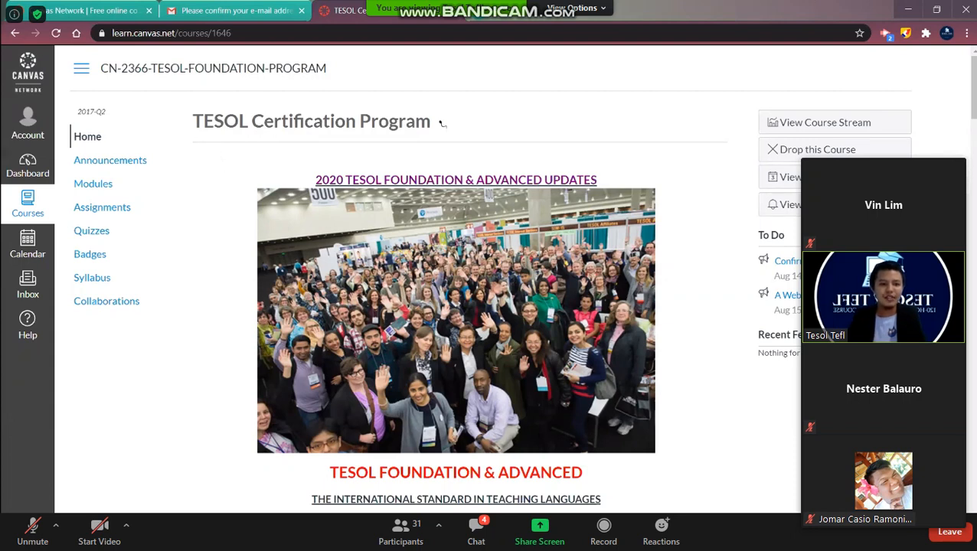
{"action": "double_click", "coordinate": [311, 121]}
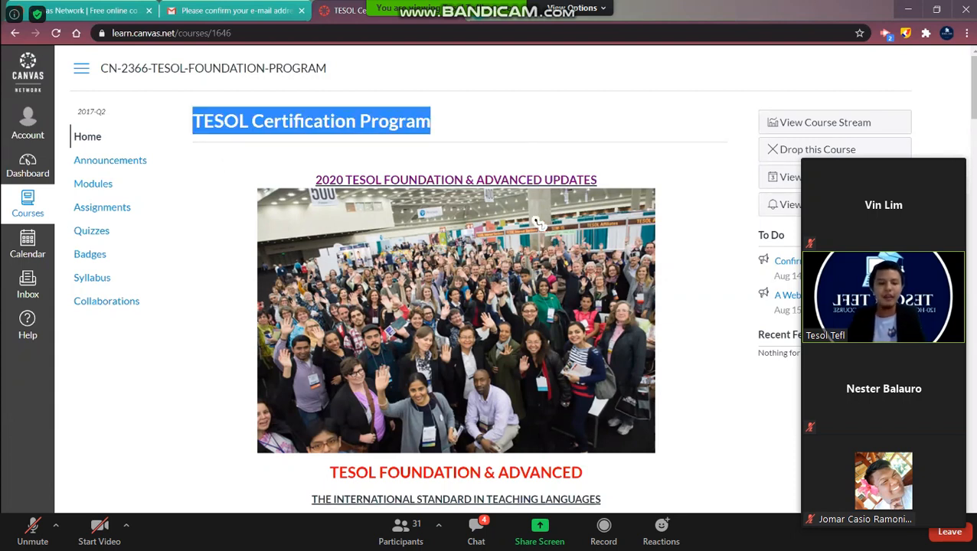
{"action": "scroll", "scroll_direction": "down", "scroll_amount": 3}
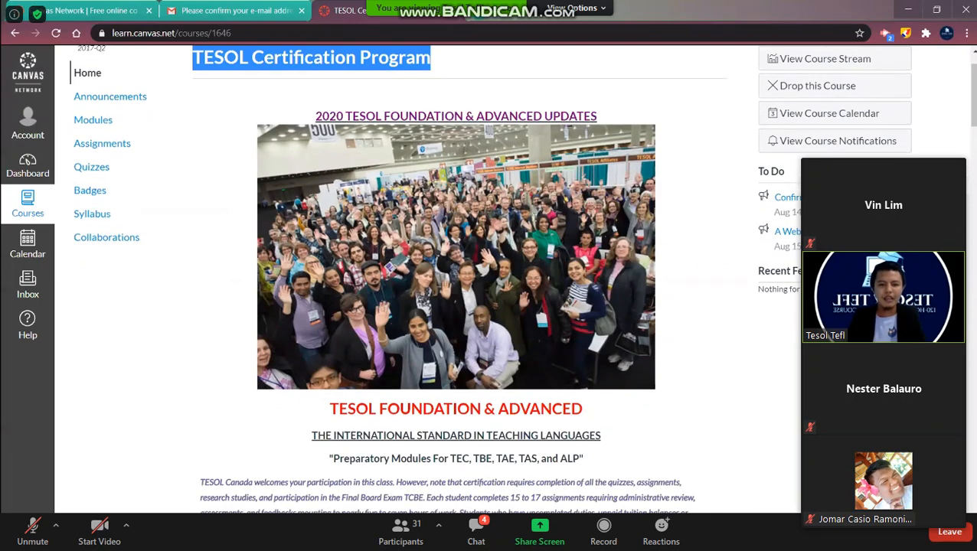
{"action": "scroll", "scroll_direction": "down", "scroll_amount": 3}
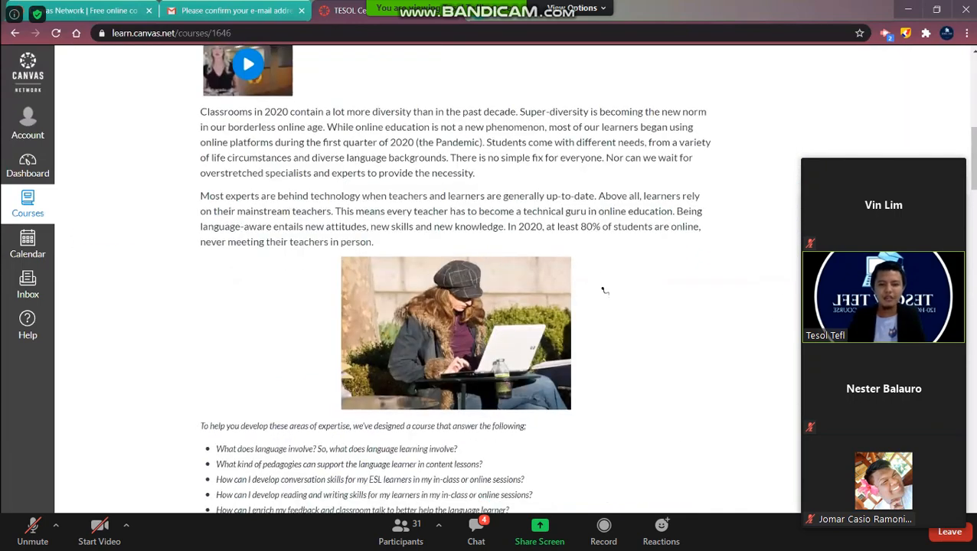
{"action": "scroll", "scroll_direction": "down", "scroll_amount": 3}
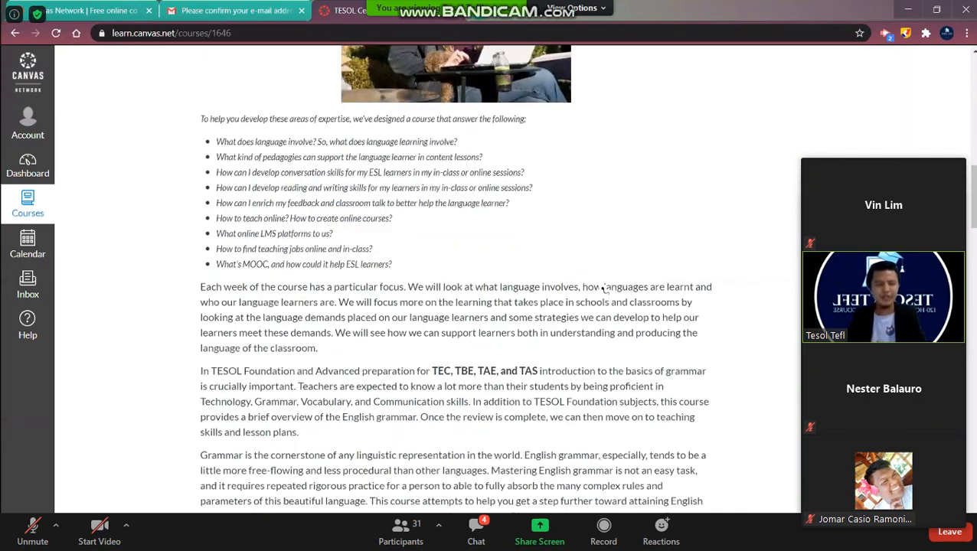
{"action": "scroll", "scroll_direction": "down", "scroll_amount": 3}
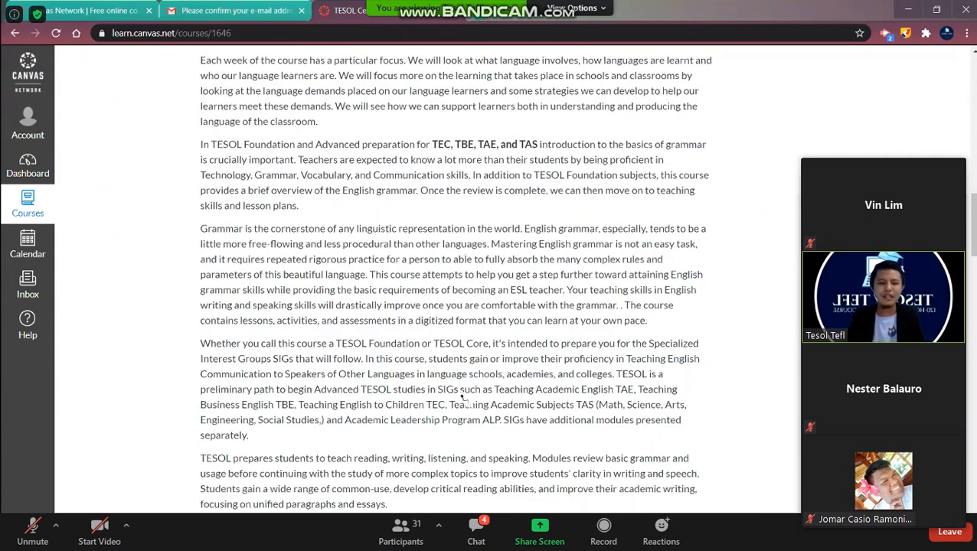
{"action": "scroll", "scroll_direction": "down", "scroll_amount": 3}
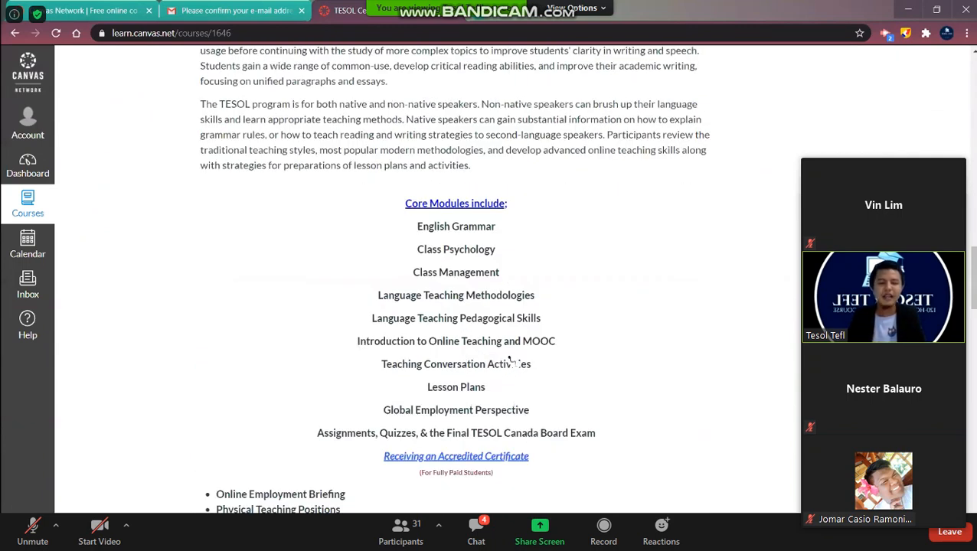
{"action": "scroll", "scroll_direction": "down", "scroll_amount": 3}
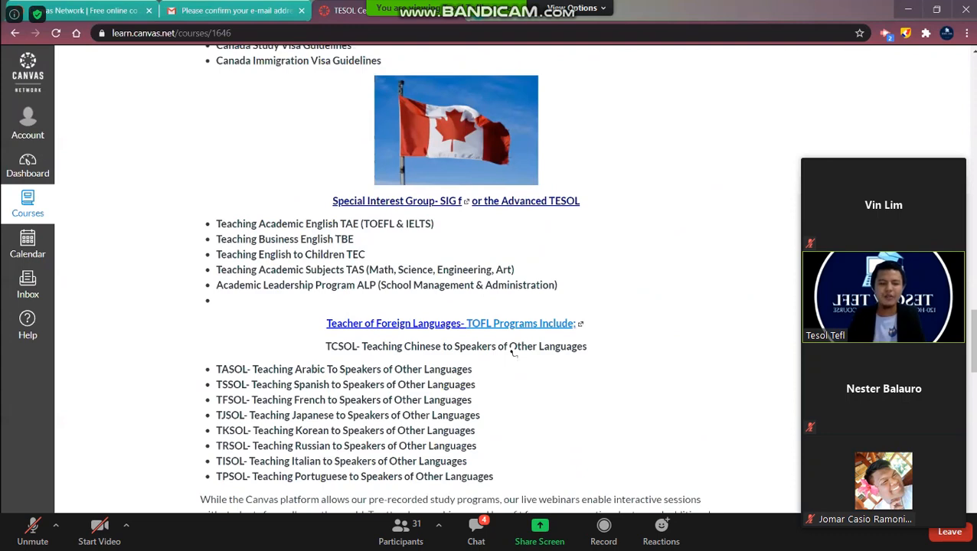
{"action": "scroll", "scroll_direction": "down", "scroll_amount": 3}
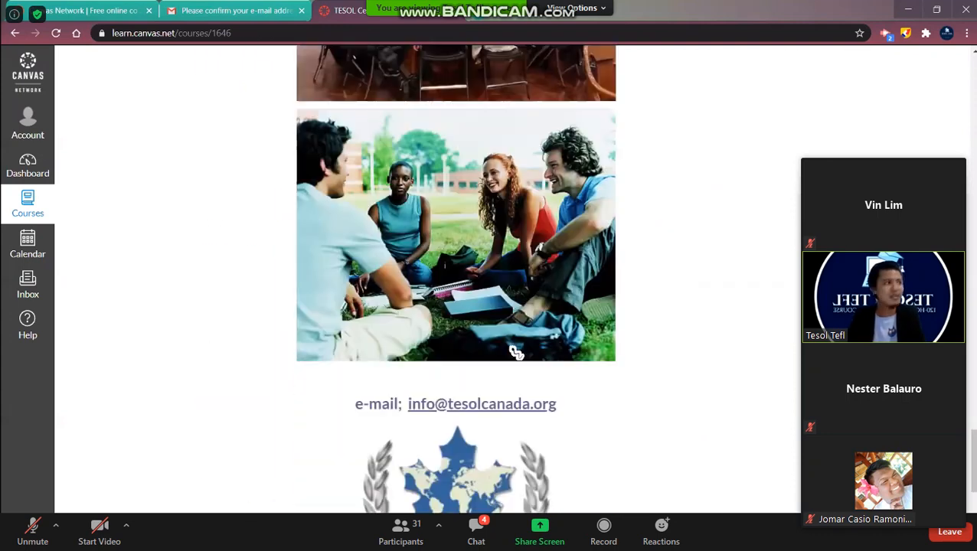
{"action": "scroll", "scroll_direction": "down", "scroll_amount": 3}
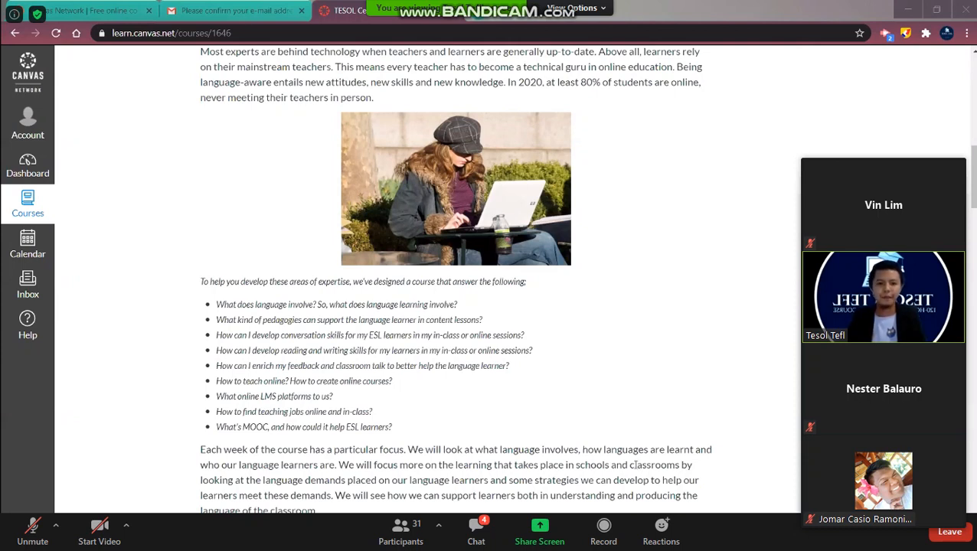
{"action": "scroll", "scroll_direction": "down", "scroll_amount": 3}
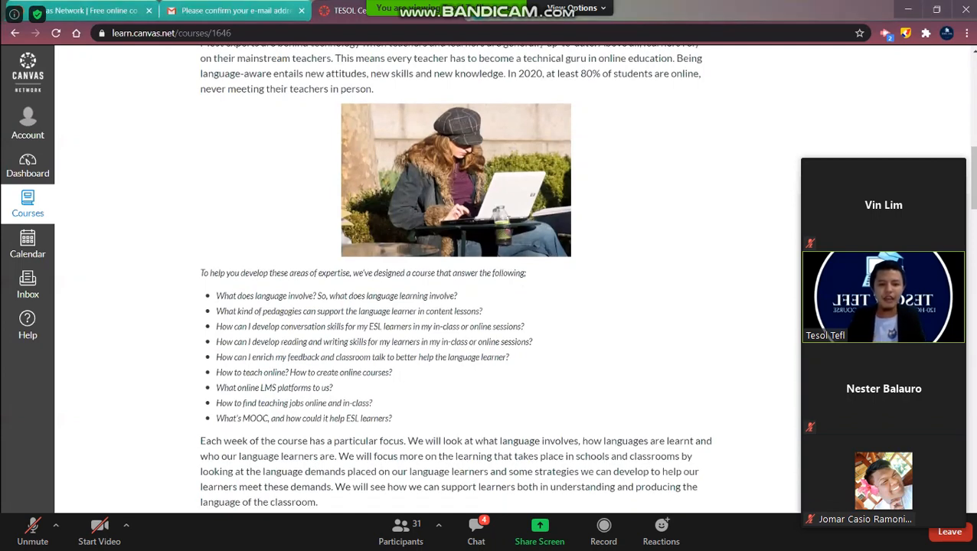
{"action": "scroll", "scroll_direction": "down", "scroll_amount": 3}
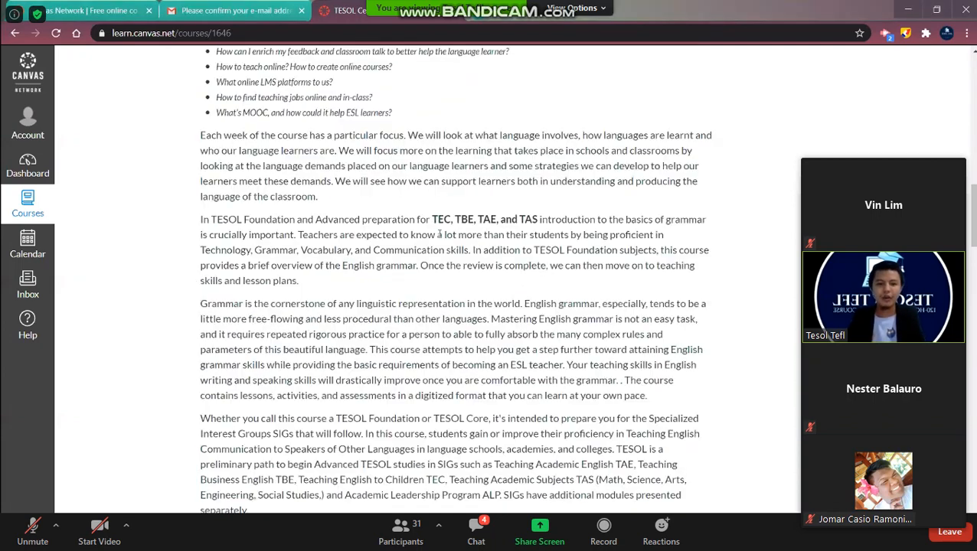
{"action": "scroll", "scroll_direction": "down", "scroll_amount": 3}
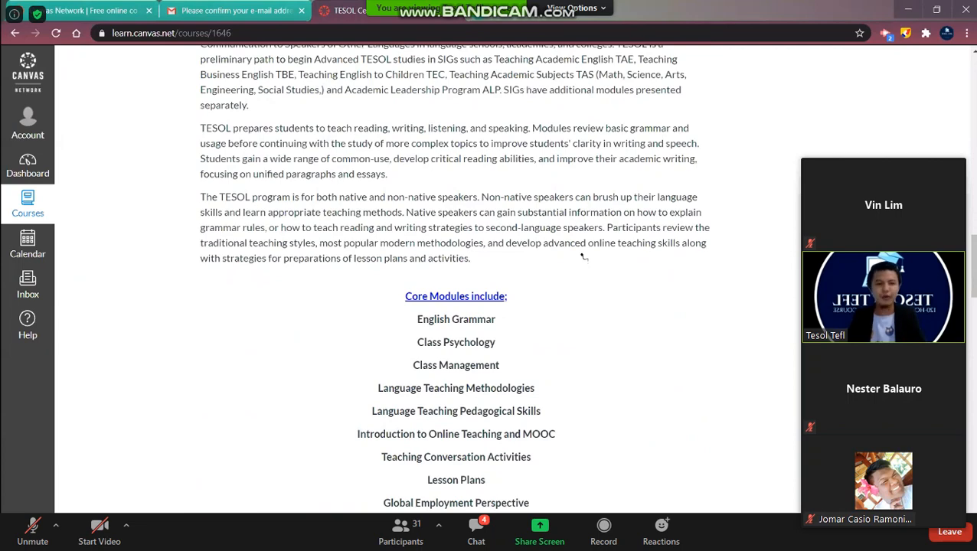
{"action": "scroll", "scroll_direction": "down", "scroll_amount": 3}
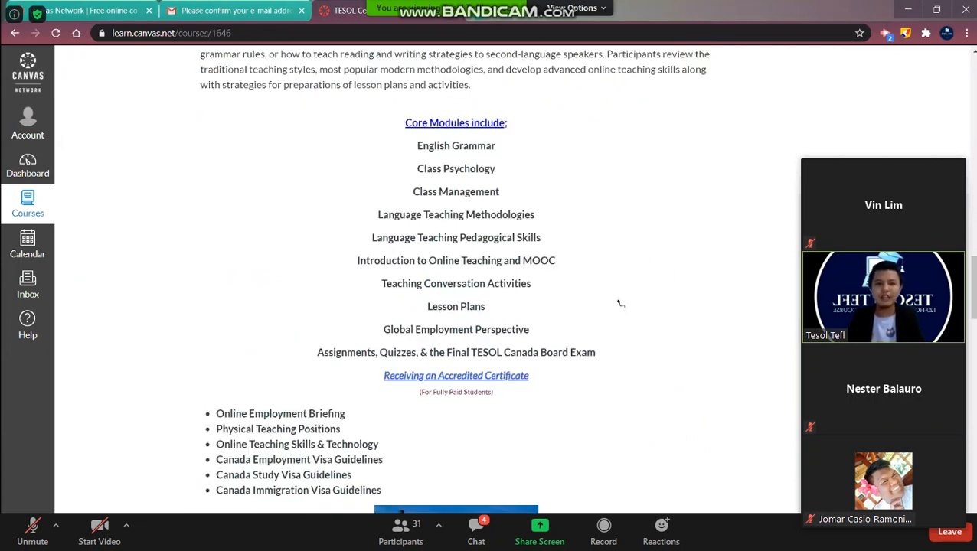
{"action": "scroll", "scroll_direction": "down", "scroll_amount": 3}
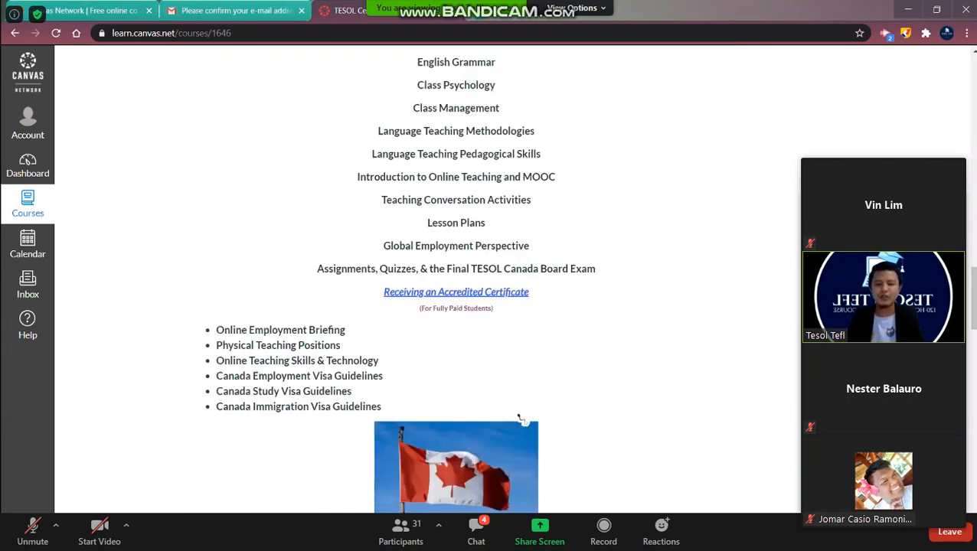
{"action": "scroll", "scroll_direction": "down", "scroll_amount": 3}
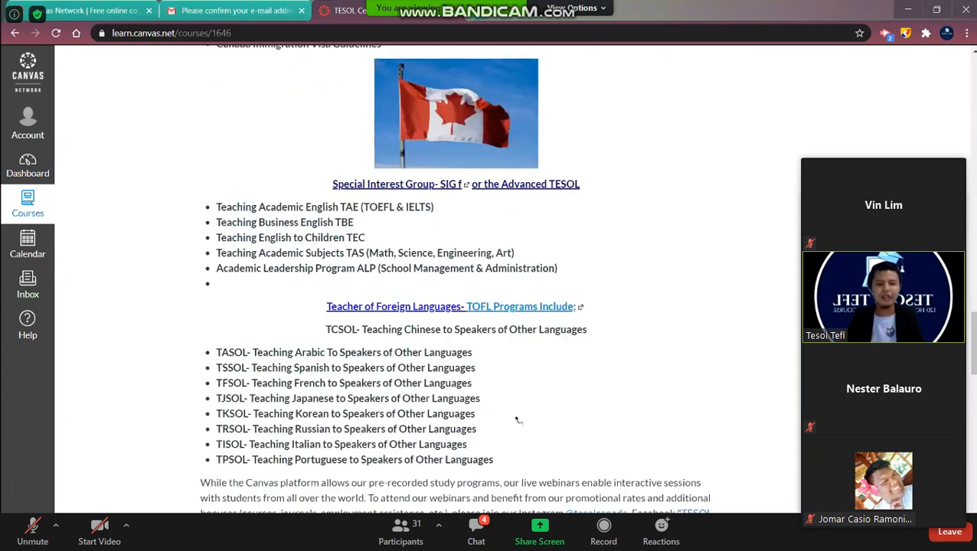
{"action": "mouse_move", "coordinate": [411, 233]}
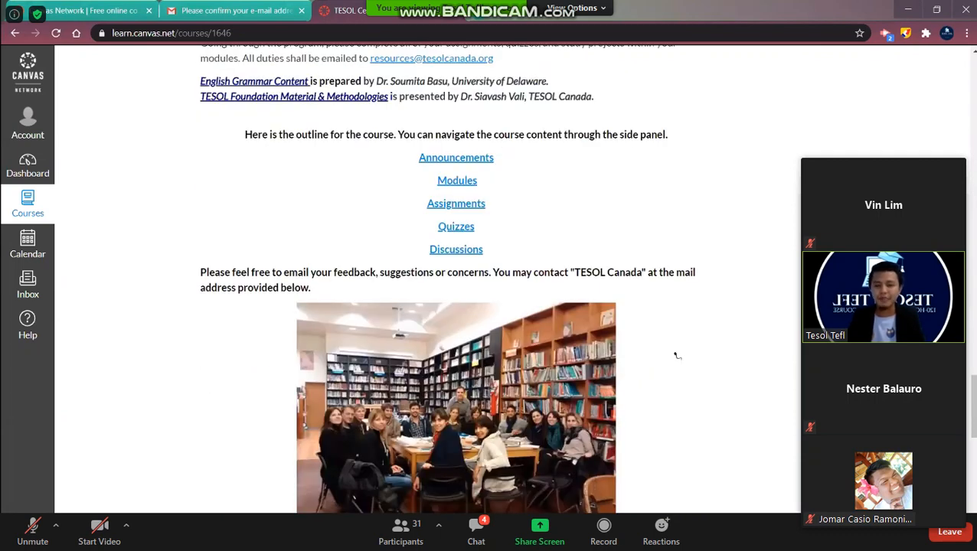
{"action": "scroll", "scroll_direction": "down", "scroll_amount": 3}
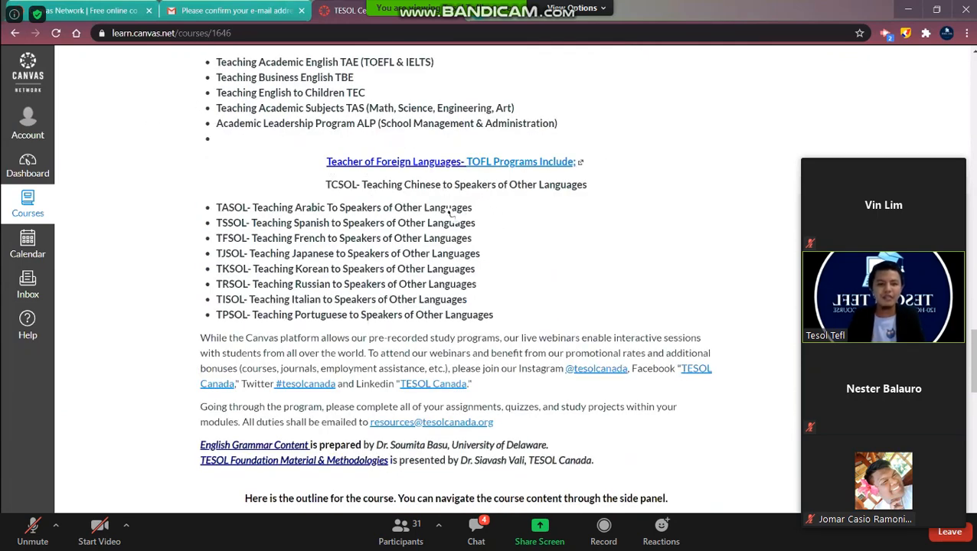
Show the course Announcements page with its webinar and exam notices
{"action": "left_click", "coordinate": [112, 160]}
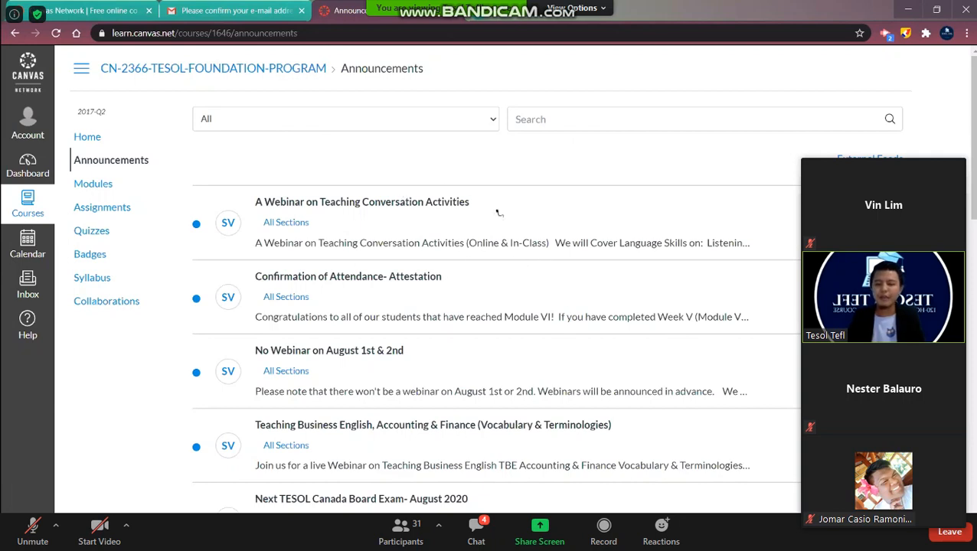
{"action": "mouse_move", "coordinate": [485, 249]}
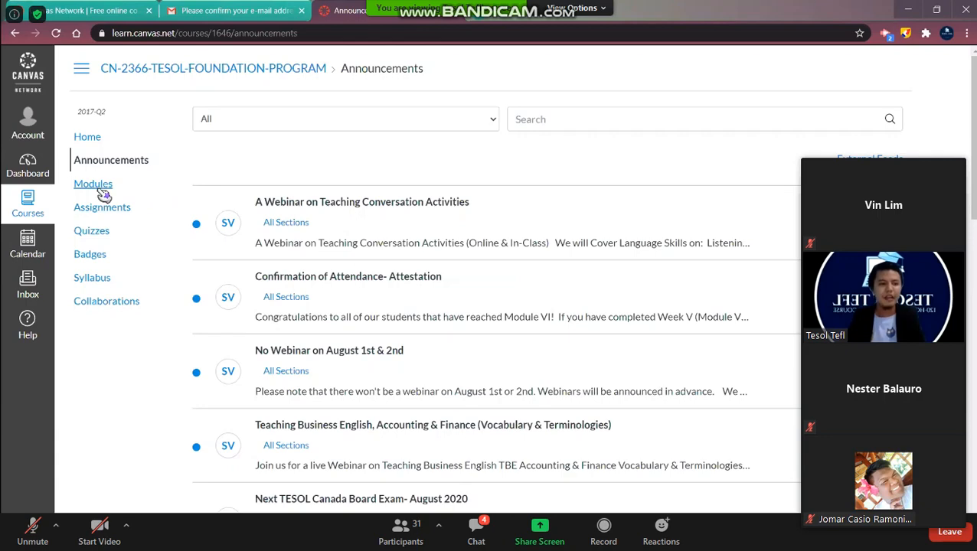
Show the Modules page and scroll through Learner Support, Get Started and Weeks One to Three
{"action": "left_click", "coordinate": [92, 183]}
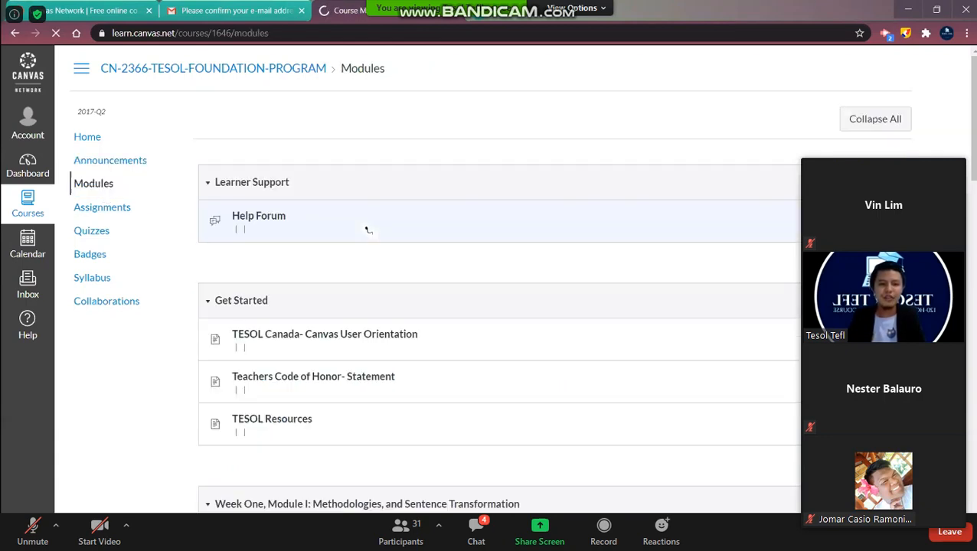
{"action": "scroll", "scroll_direction": "down", "scroll_amount": 3}
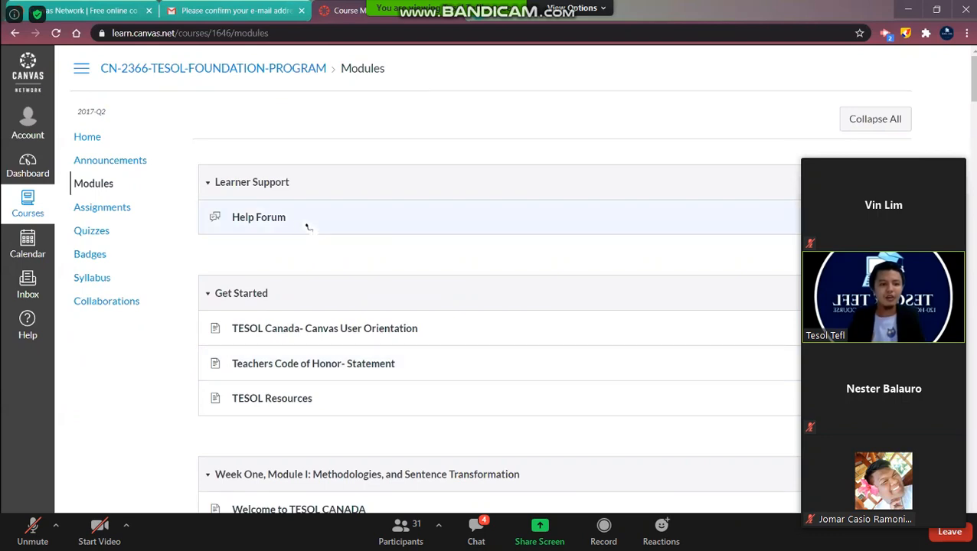
{"action": "scroll", "scroll_direction": "down", "scroll_amount": 3}
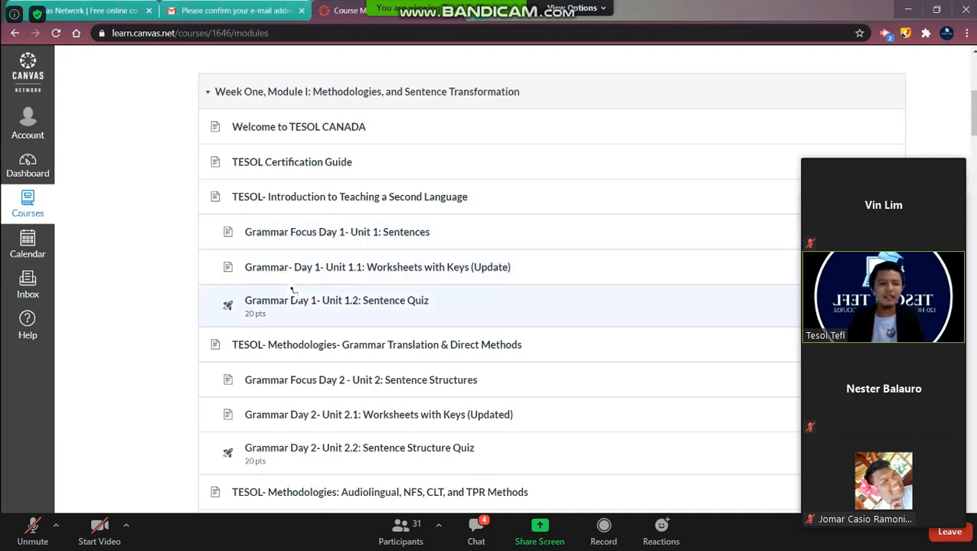
{"action": "scroll", "scroll_direction": "down", "scroll_amount": 3}
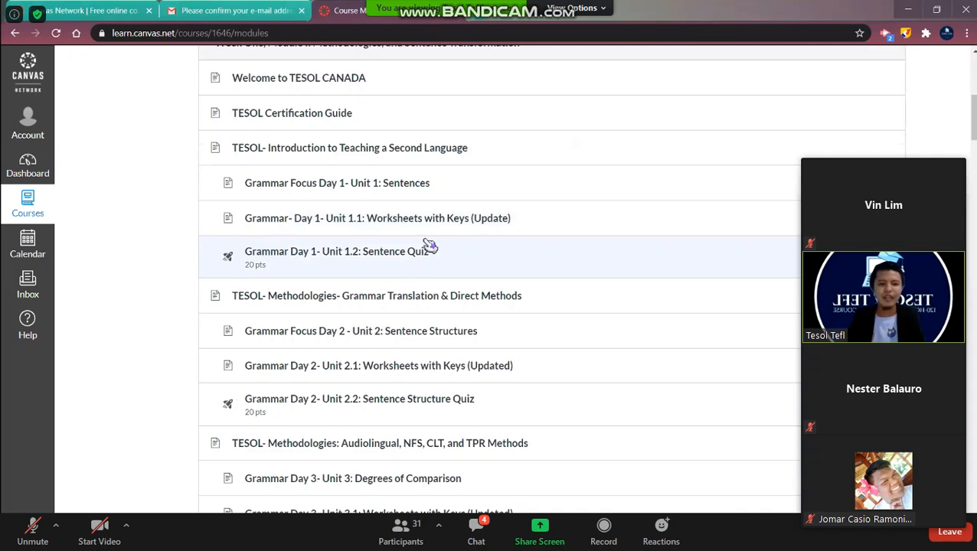
{"action": "scroll", "scroll_direction": "down", "scroll_amount": 3}
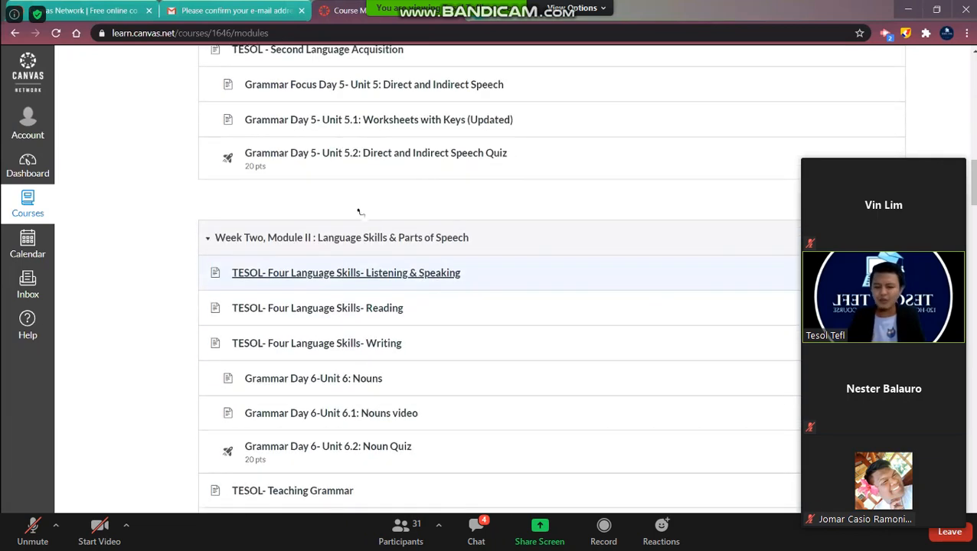
{"action": "scroll", "scroll_direction": "down", "scroll_amount": 3}
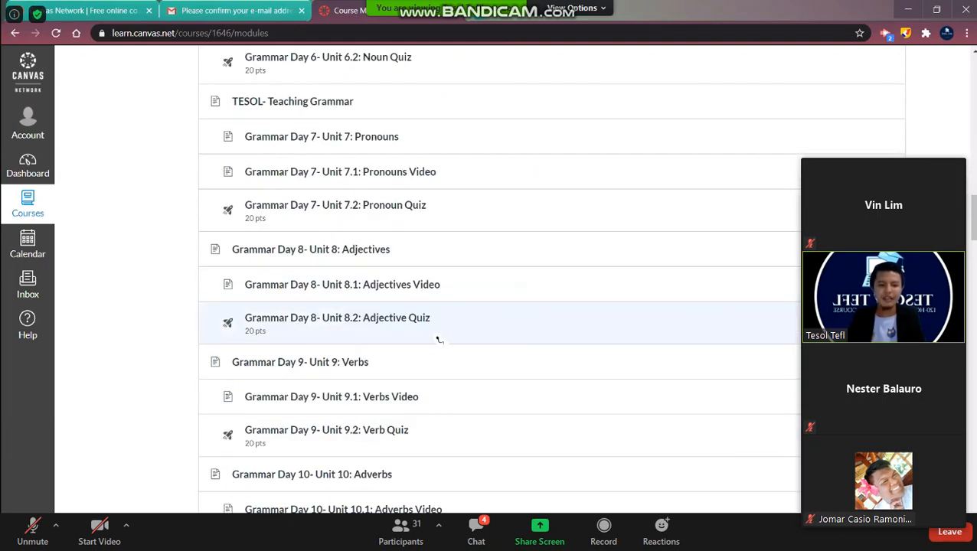
{"action": "scroll", "scroll_direction": "down", "scroll_amount": 3}
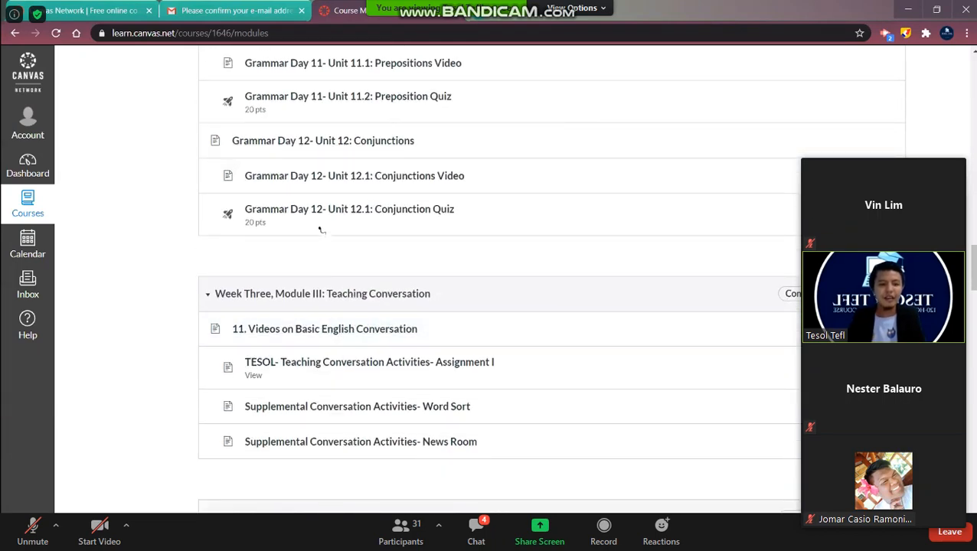
{"action": "scroll", "scroll_direction": "down", "scroll_amount": 3}
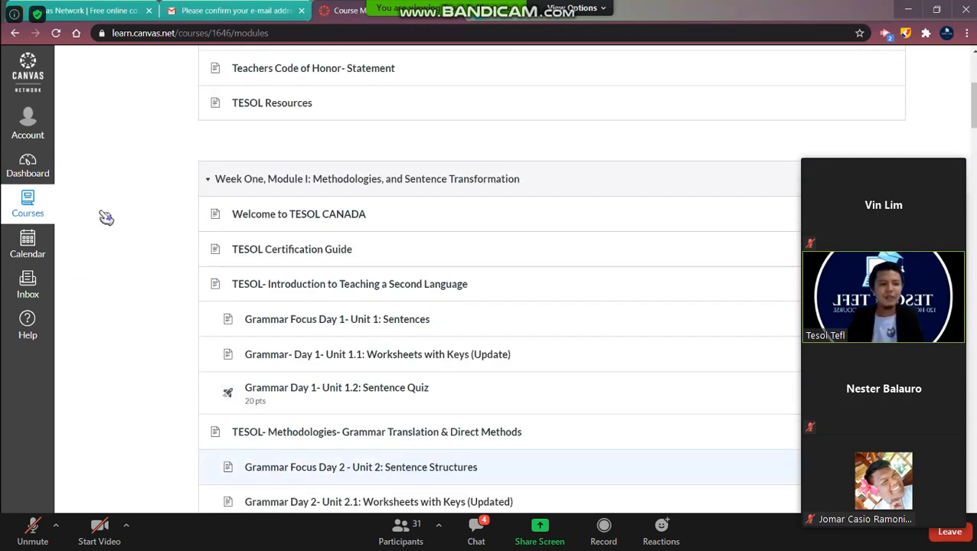
Open the course Assignments list and scroll through the grammar quizzes and conversation activities
{"action": "left_click", "coordinate": [103, 207]}
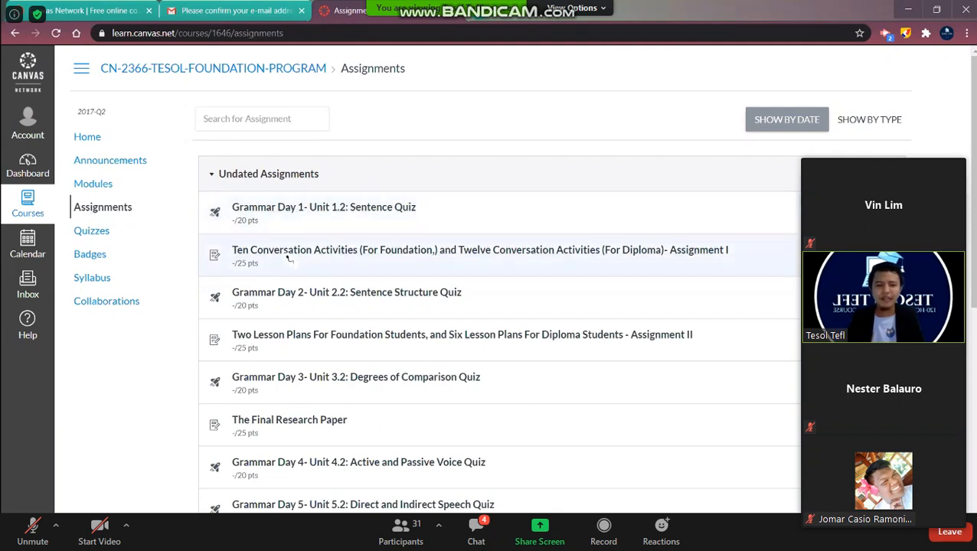
{"action": "scroll", "scroll_direction": "down", "scroll_amount": 3}
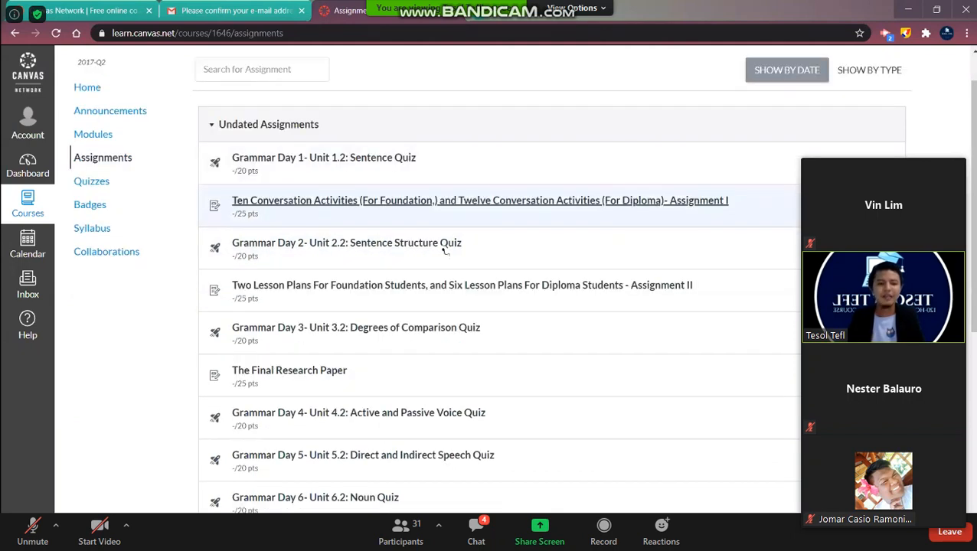
{"action": "scroll", "scroll_direction": "down", "scroll_amount": 3}
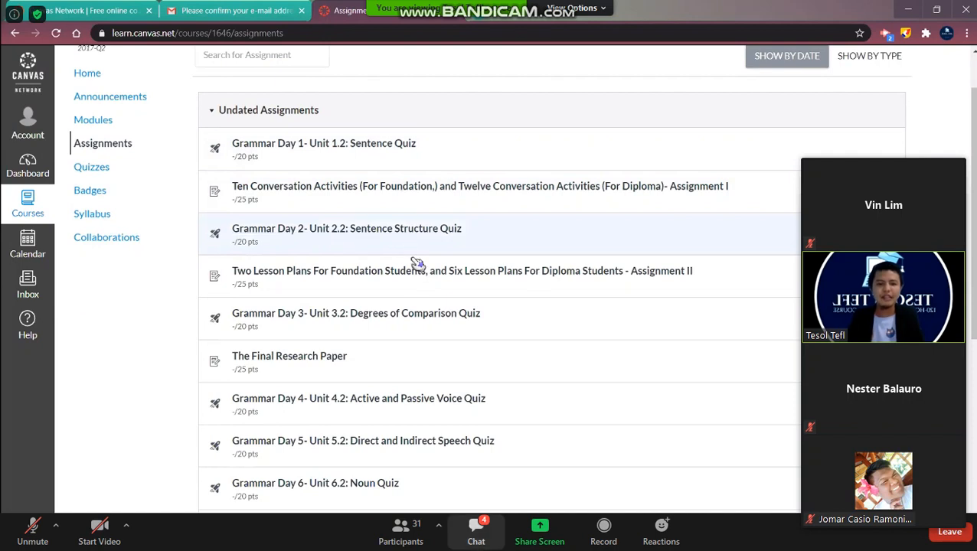
Check and dismiss the meeting chat, then continue down to the lesson plans and final research paper
{"action": "left_click", "coordinate": [475, 529]}
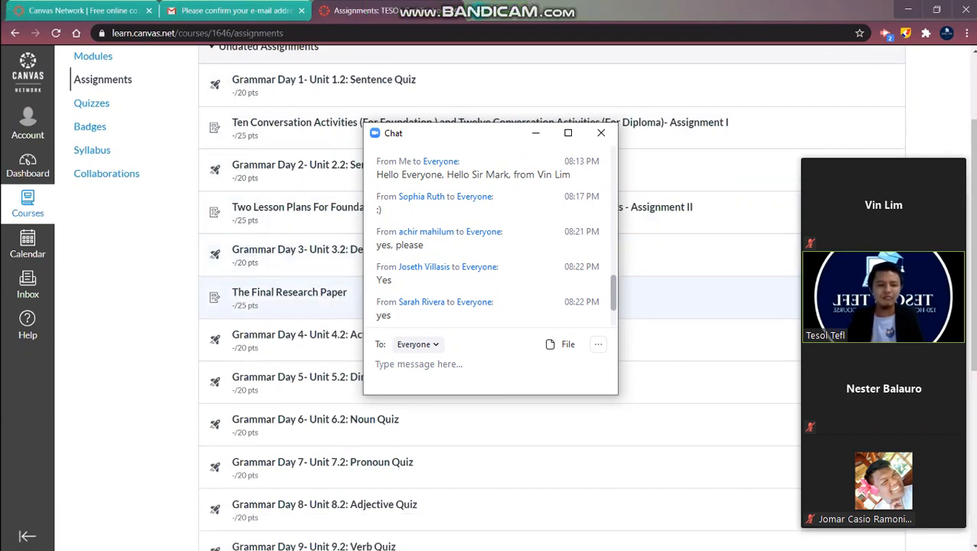
{"action": "left_click", "coordinate": [601, 132]}
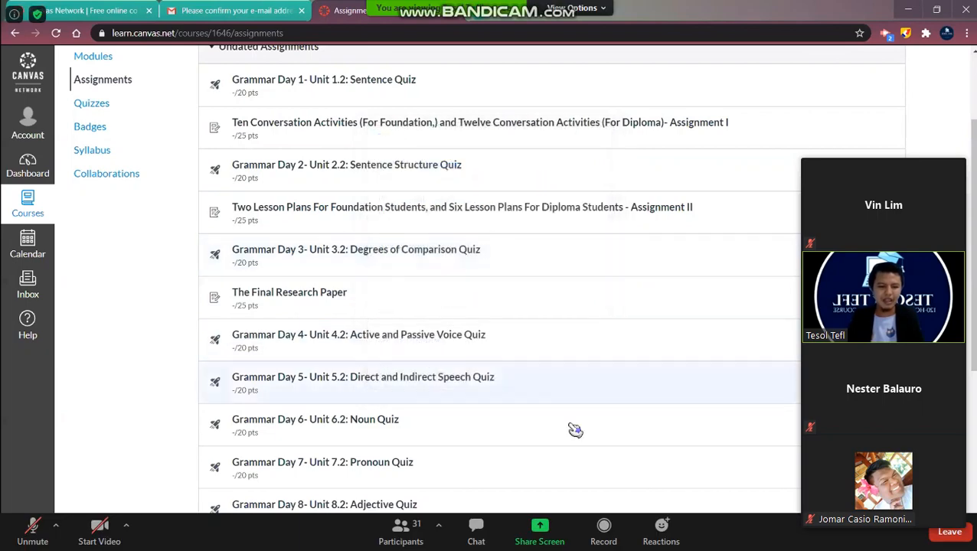
{"action": "scroll", "scroll_direction": "down", "scroll_amount": 3}
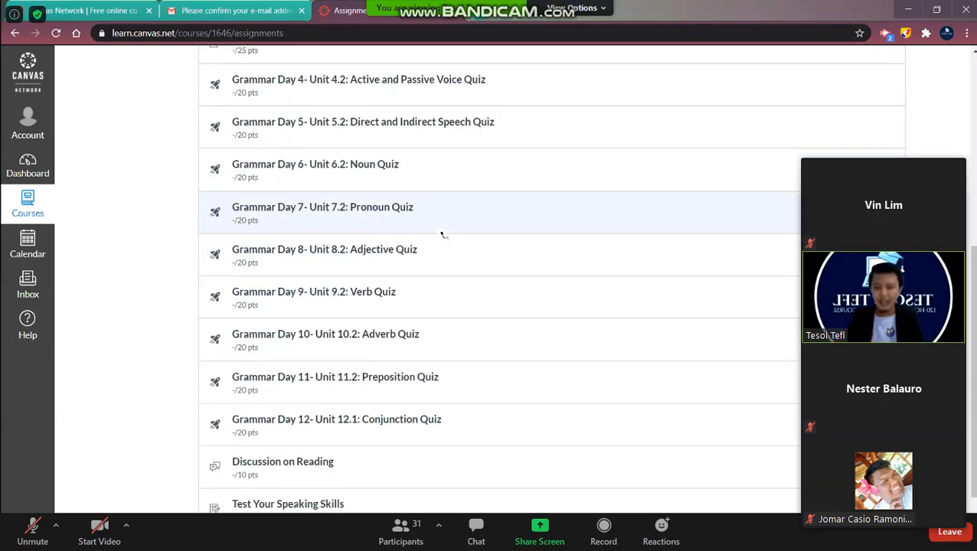
{"action": "scroll", "scroll_direction": "down", "scroll_amount": 3}
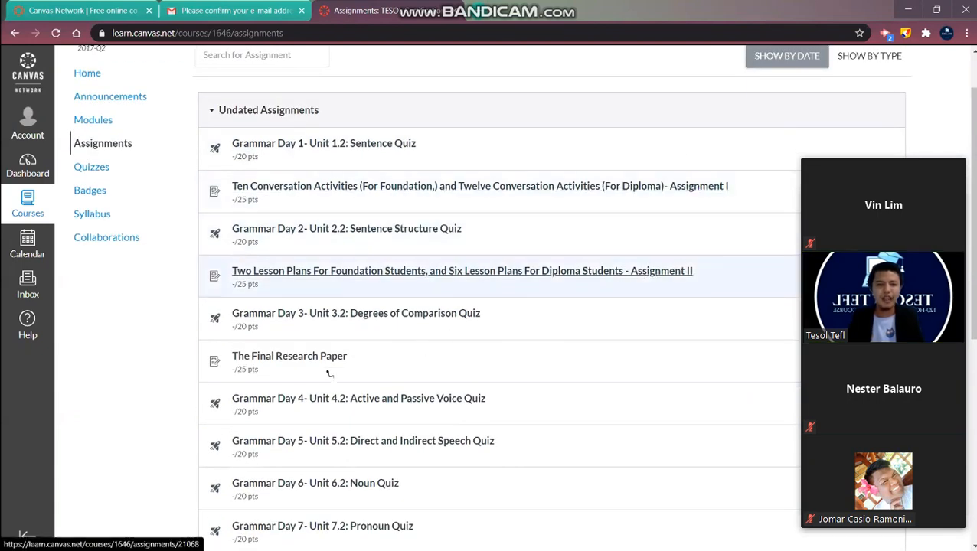
{"action": "mouse_move", "coordinate": [456, 316]}
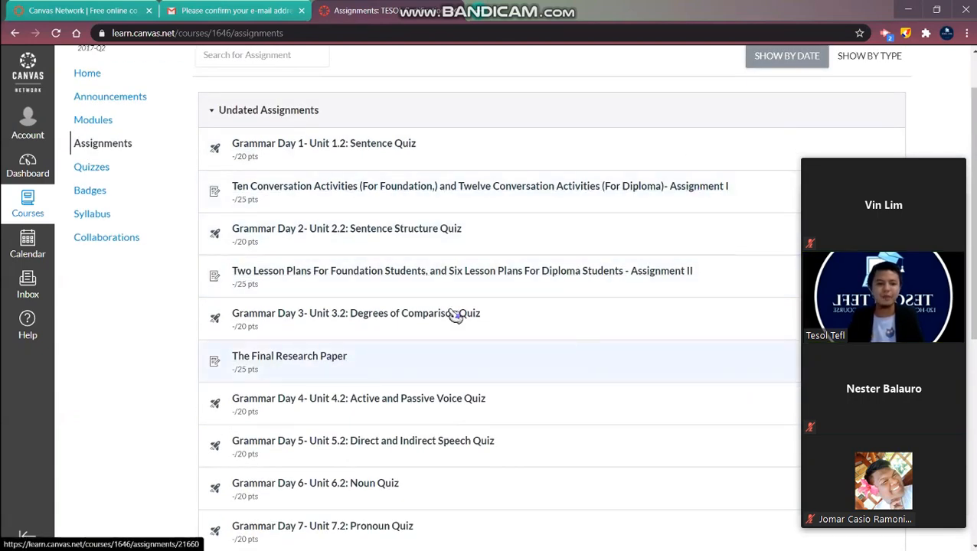
{"action": "scroll", "scroll_direction": "down", "scroll_amount": 3}
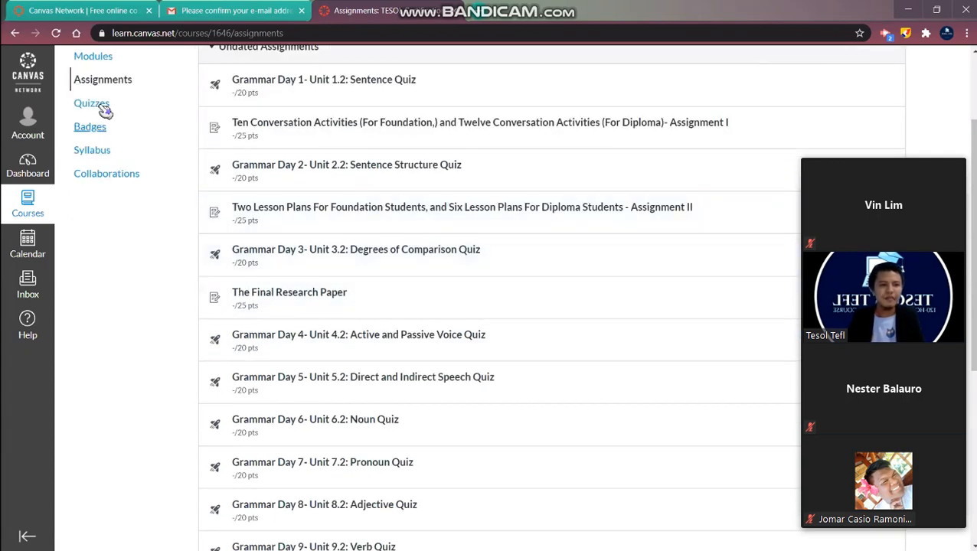
Open the Quizzes page listing grammar quizzes, the TOEFL practice test and the two surveys
{"action": "left_click", "coordinate": [91, 103]}
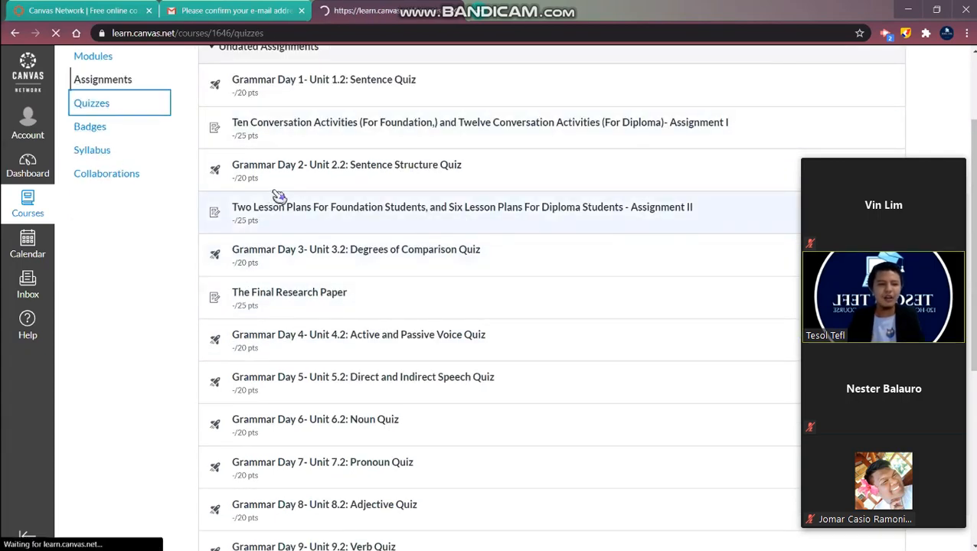
{"action": "left_click", "coordinate": [91, 102]}
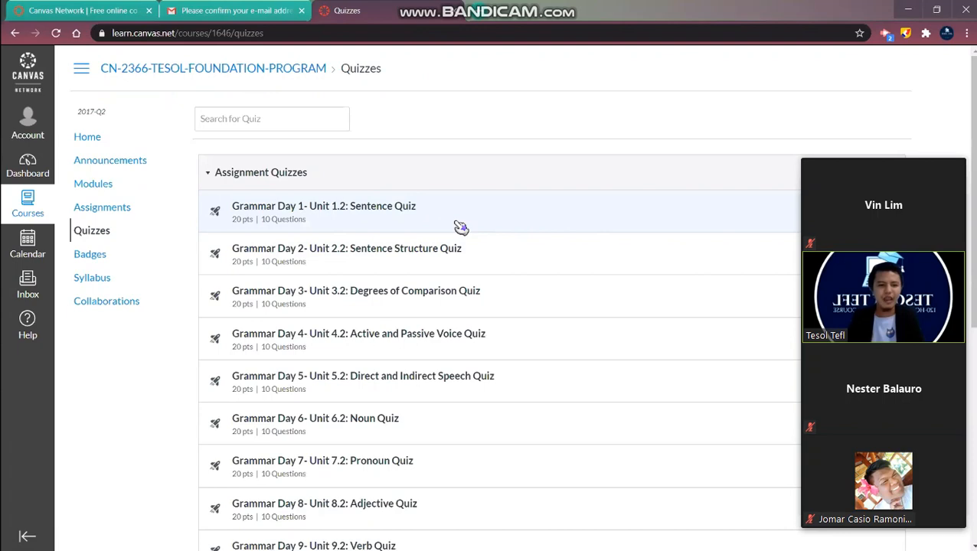
{"action": "scroll", "scroll_direction": "down", "scroll_amount": 3}
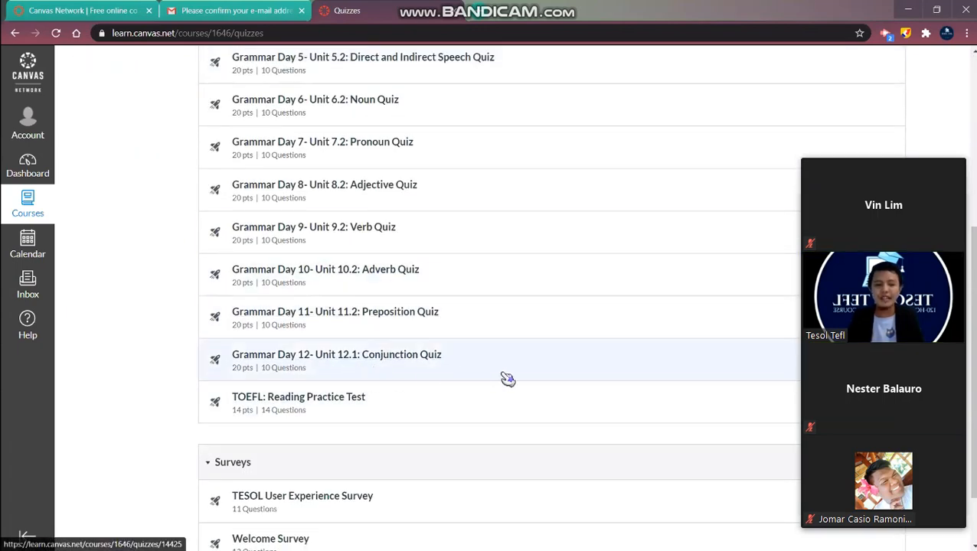
{"action": "scroll", "scroll_direction": "down", "scroll_amount": 3}
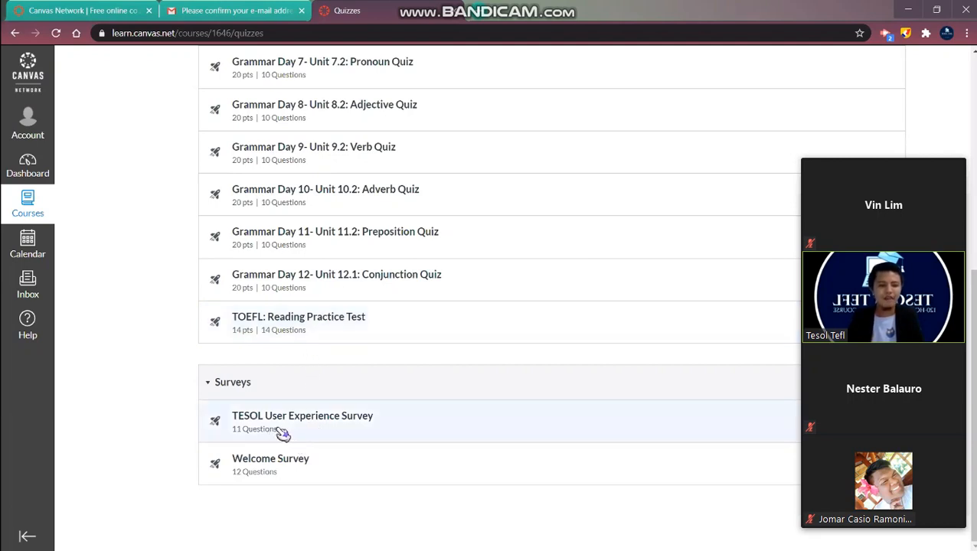
{"action": "mouse_move", "coordinate": [322, 429]}
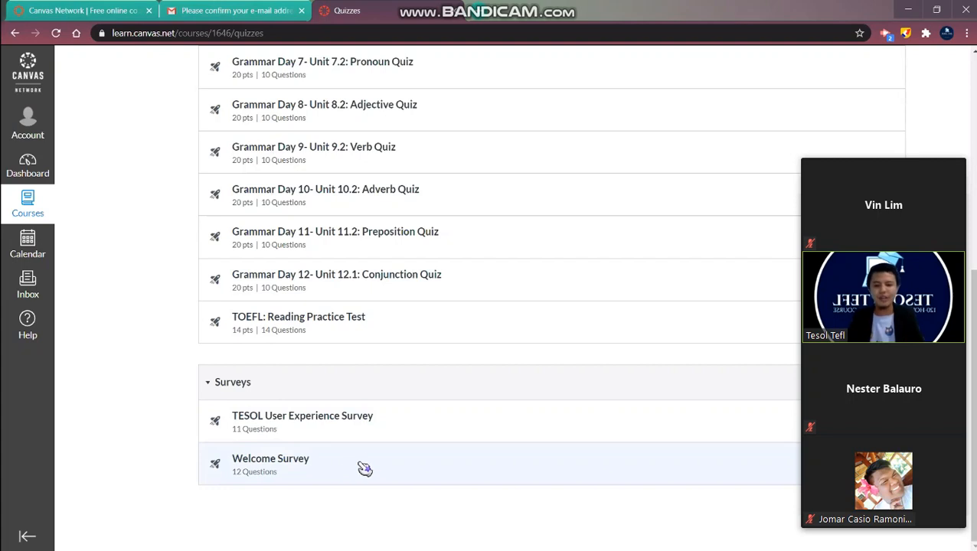
{"action": "mouse_move", "coordinate": [473, 328]}
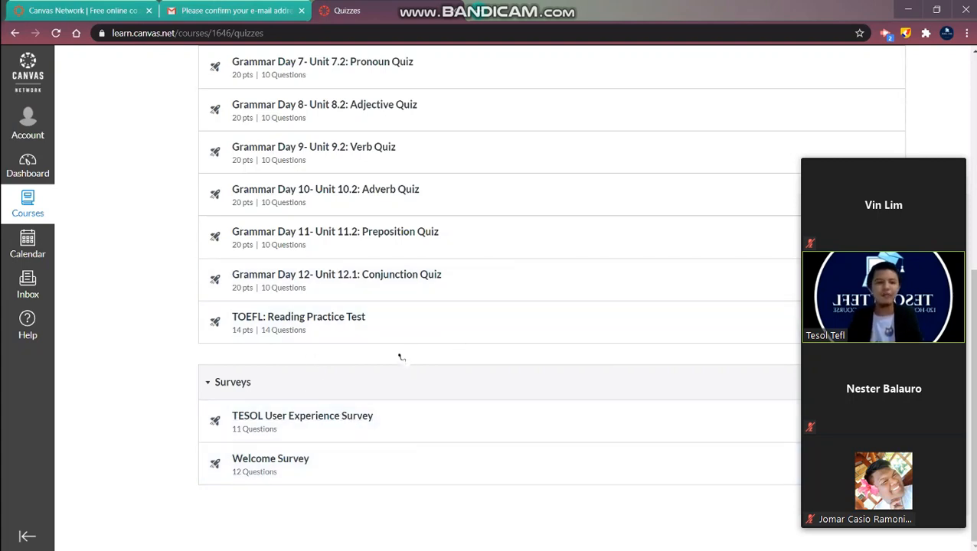
{"action": "mouse_move", "coordinate": [421, 423]}
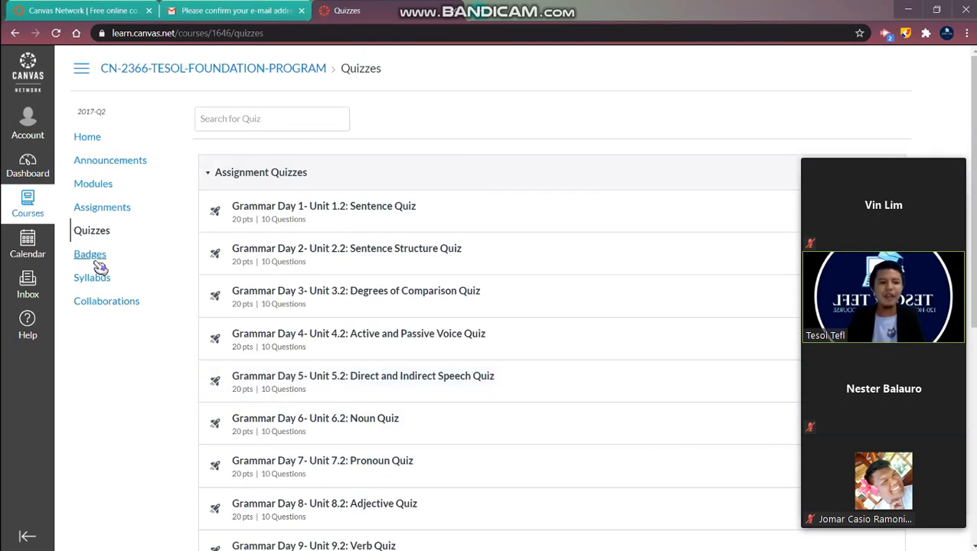
Open the Course Badges grid showing progress toward badges like Conversation Expert
{"action": "left_click", "coordinate": [89, 254]}
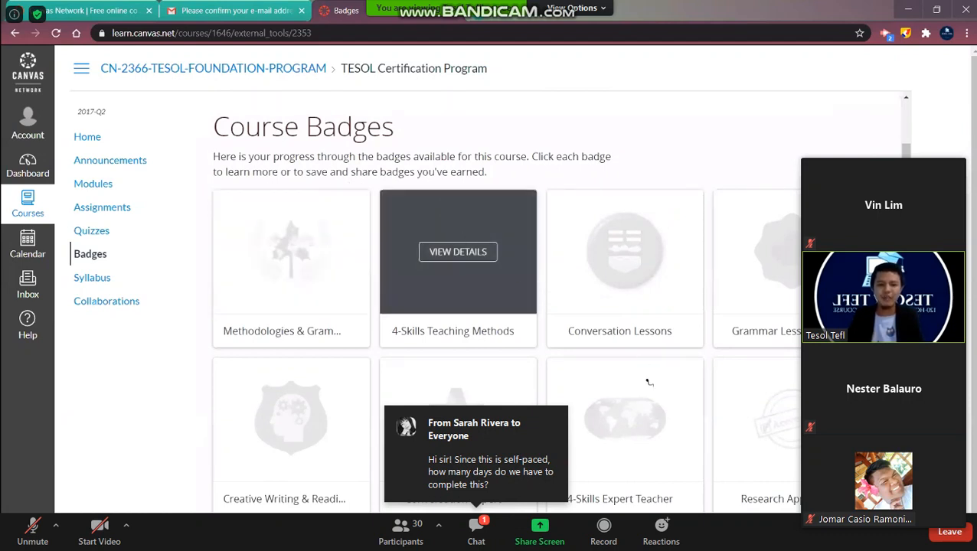
{"action": "scroll", "scroll_direction": "down", "scroll_amount": 3}
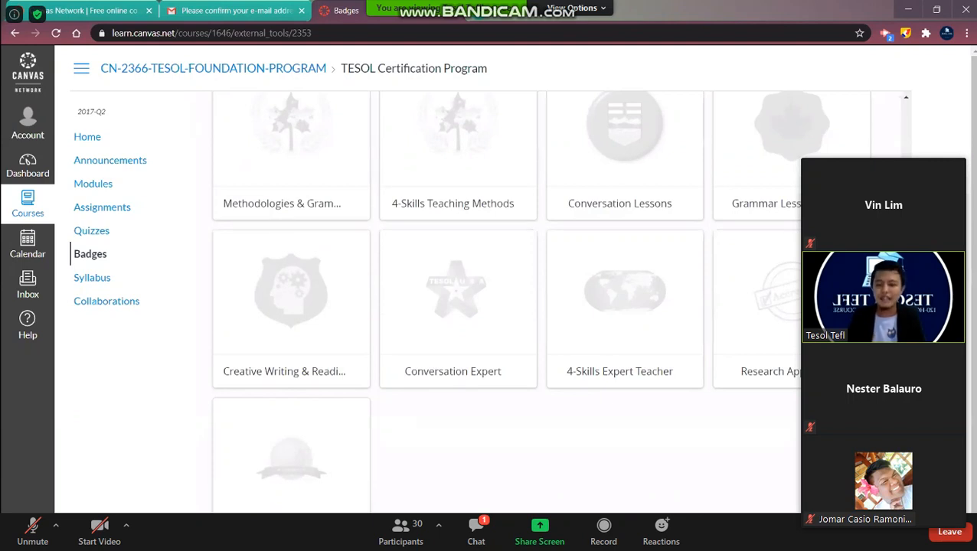
{"action": "mouse_move", "coordinate": [576, 339]}
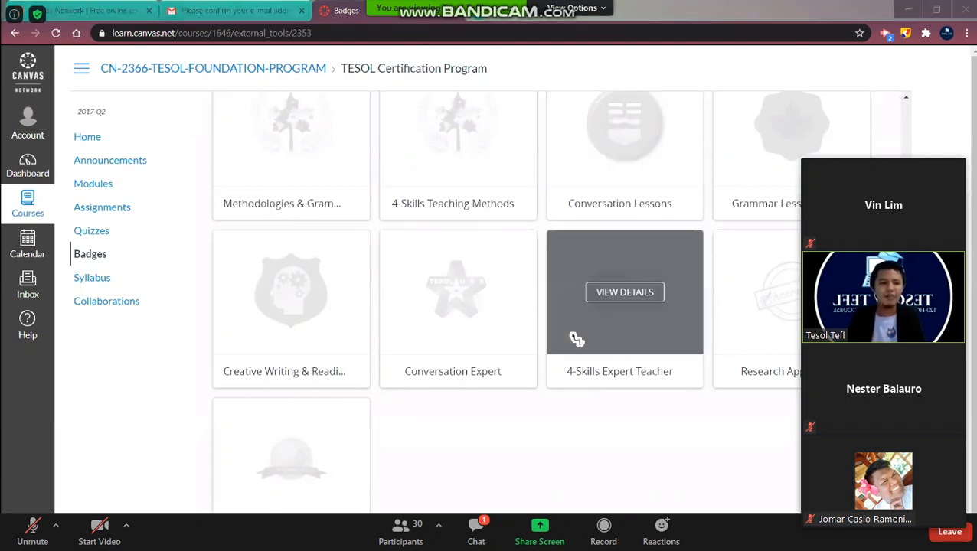
{"action": "mouse_move", "coordinate": [658, 419]}
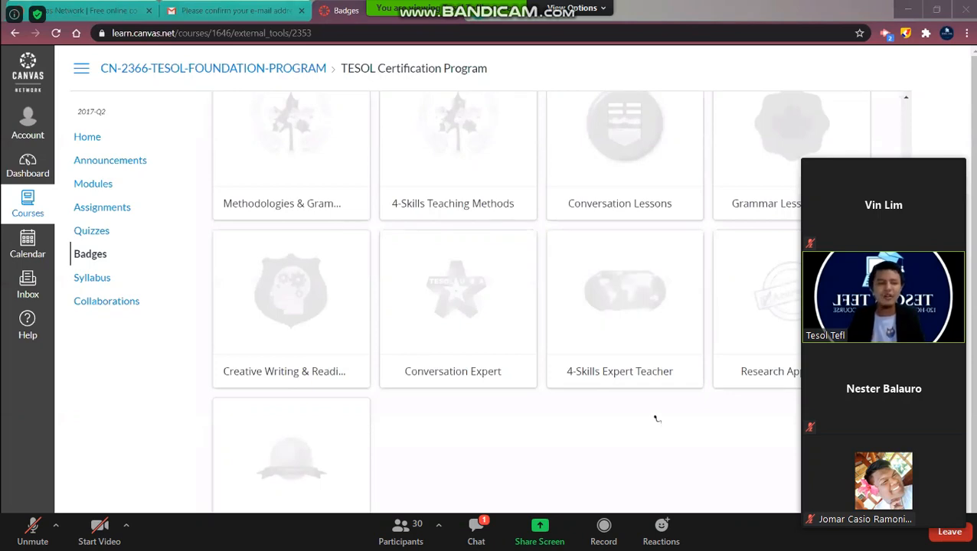